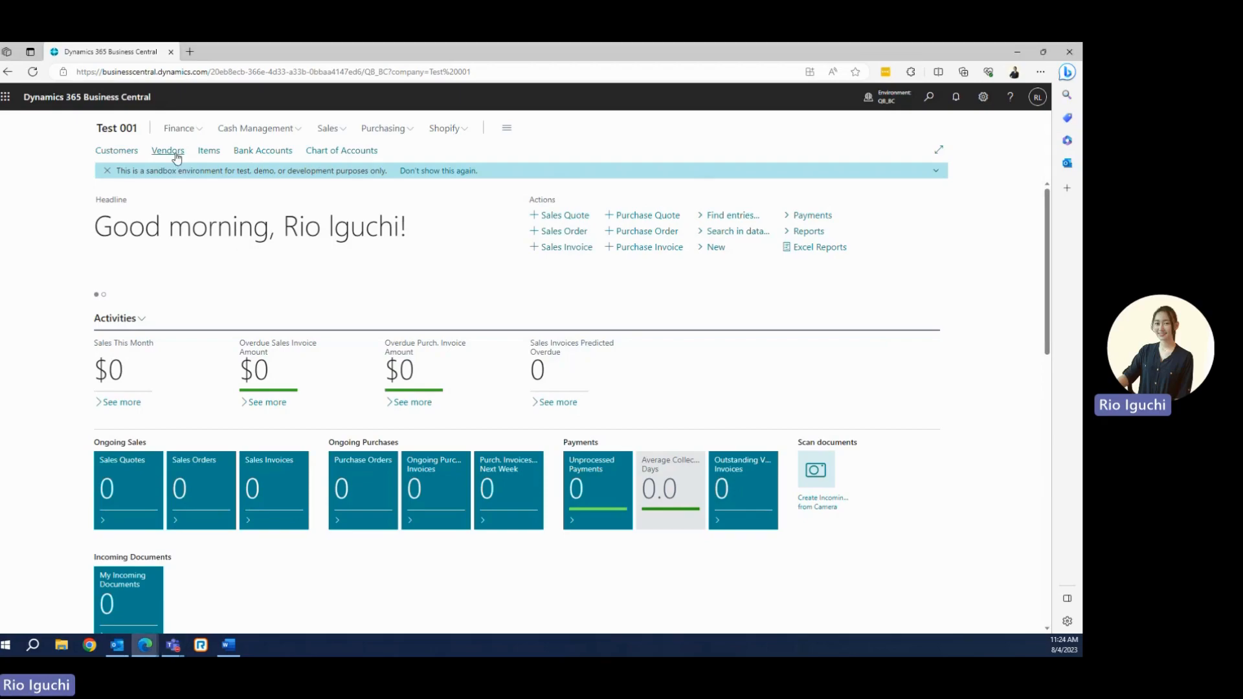
Bring up the 'Tell me what you want to do' search box from the top bar.
{"action": "left_click", "coordinate": [167, 150]}
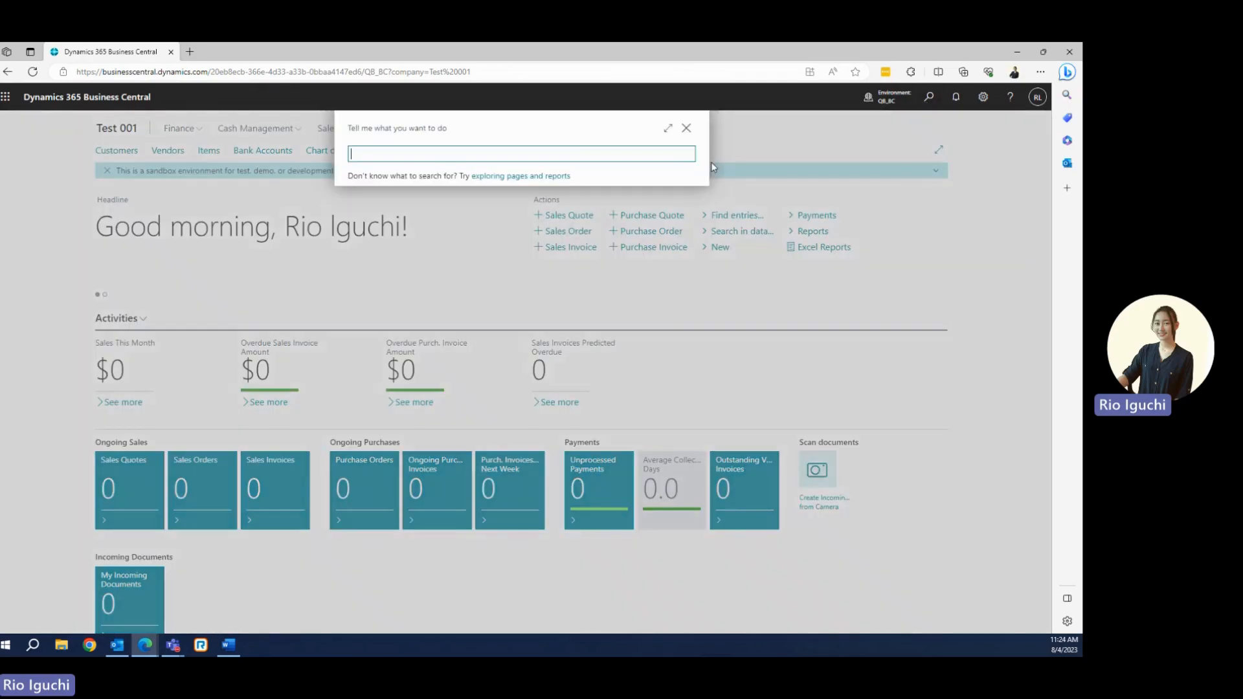
Search 'assis', reach Assisted Setup and start the Migrate business data guide.
{"action": "type", "text": "assisted"}
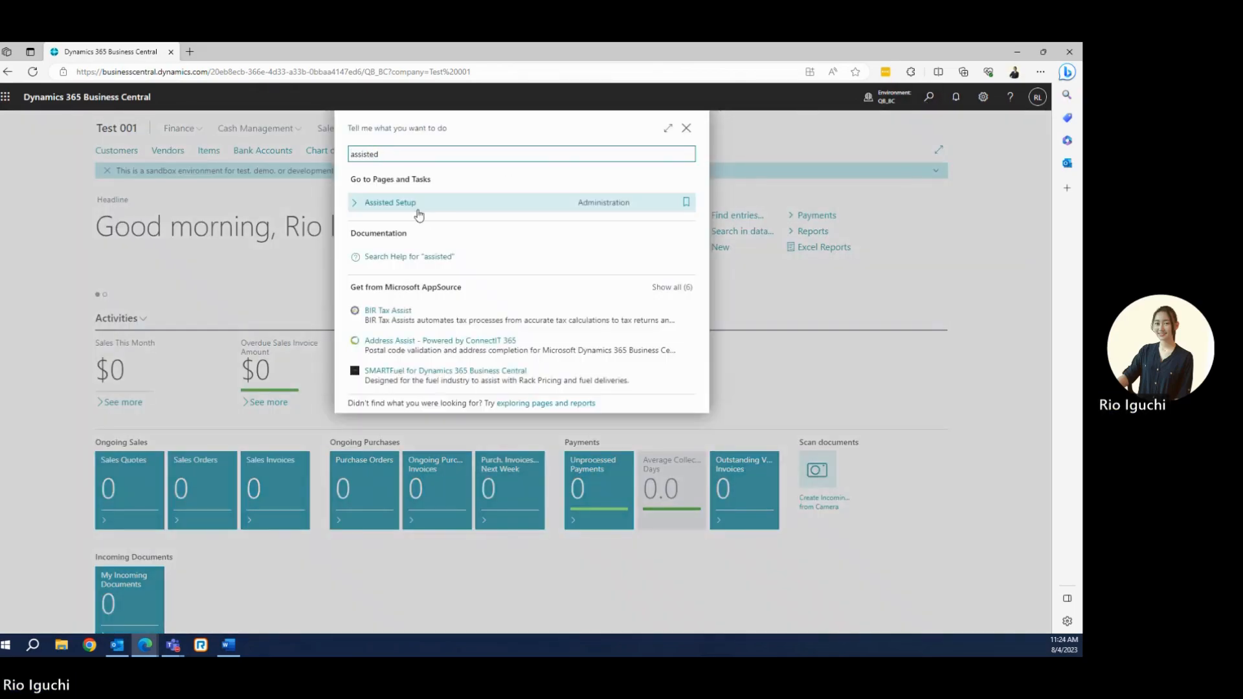
{"action": "left_click", "coordinate": [390, 202]}
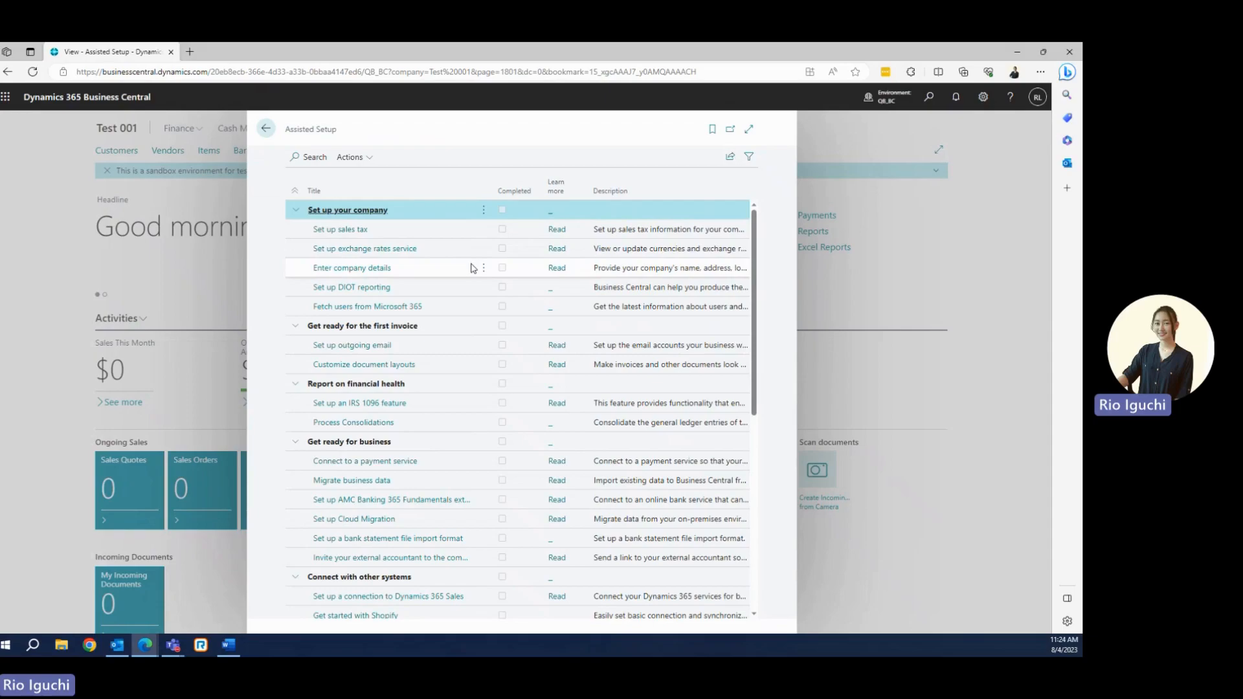
{"action": "mouse_move", "coordinate": [466, 305]}
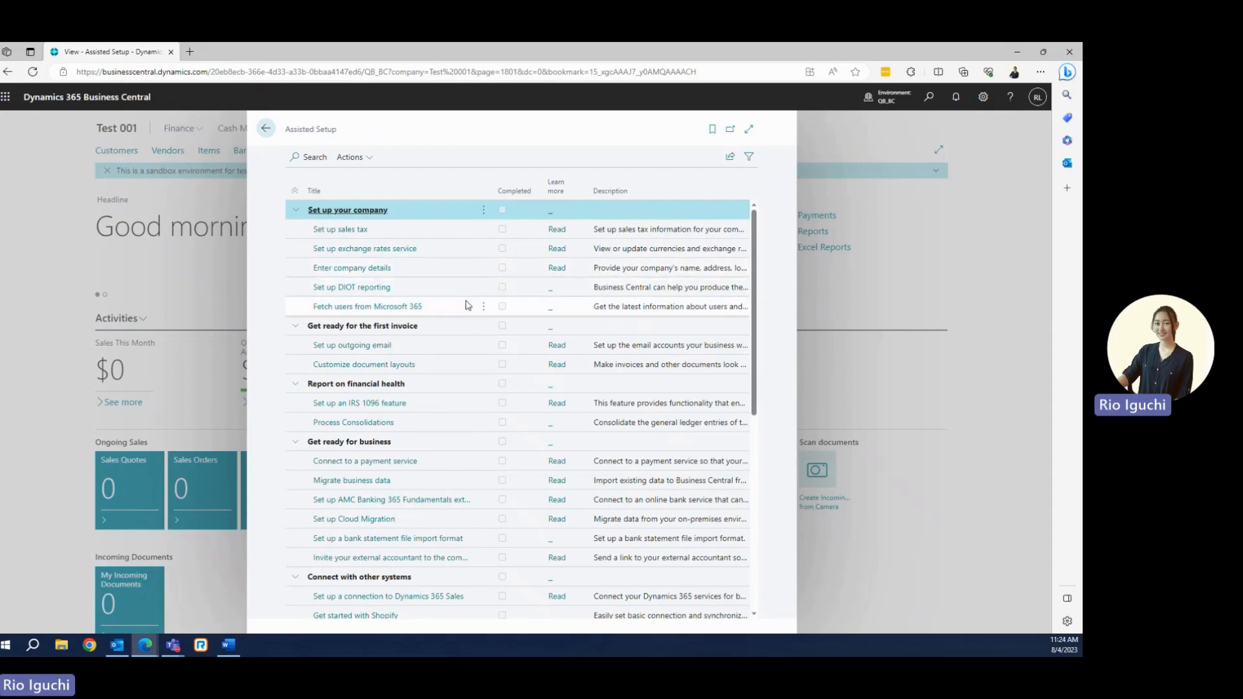
{"action": "scroll", "scroll_direction": "down", "scroll_amount": 3}
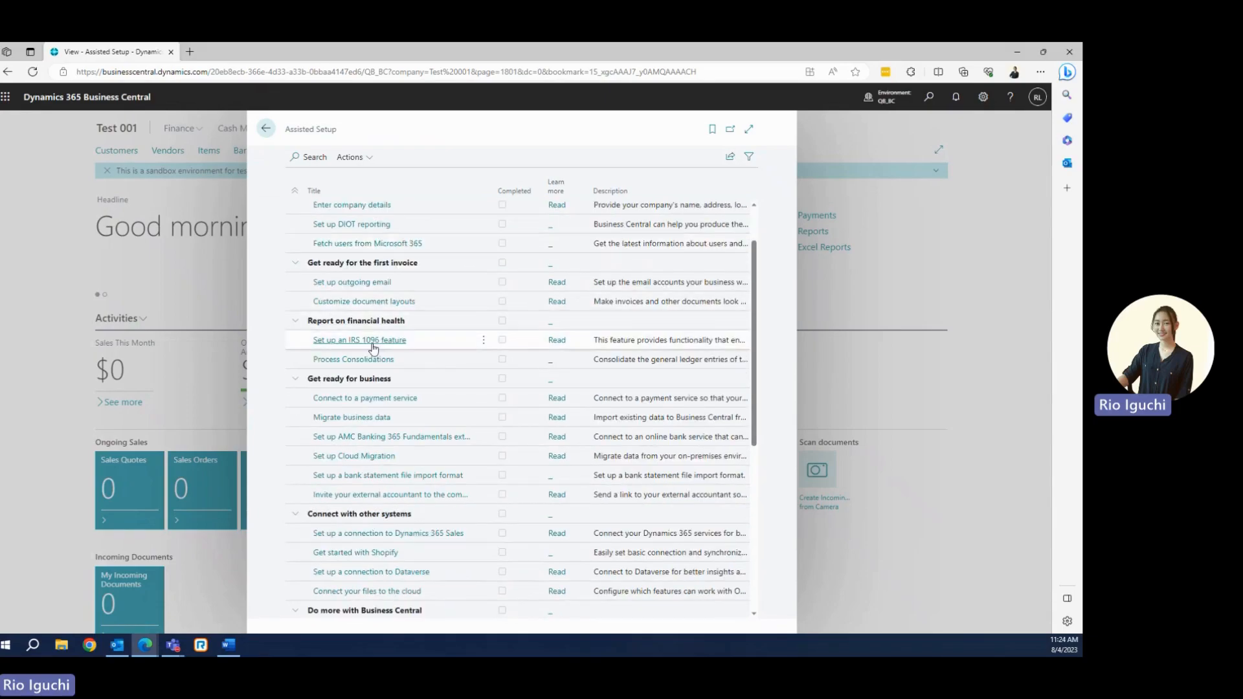
{"action": "left_click", "coordinate": [351, 416]}
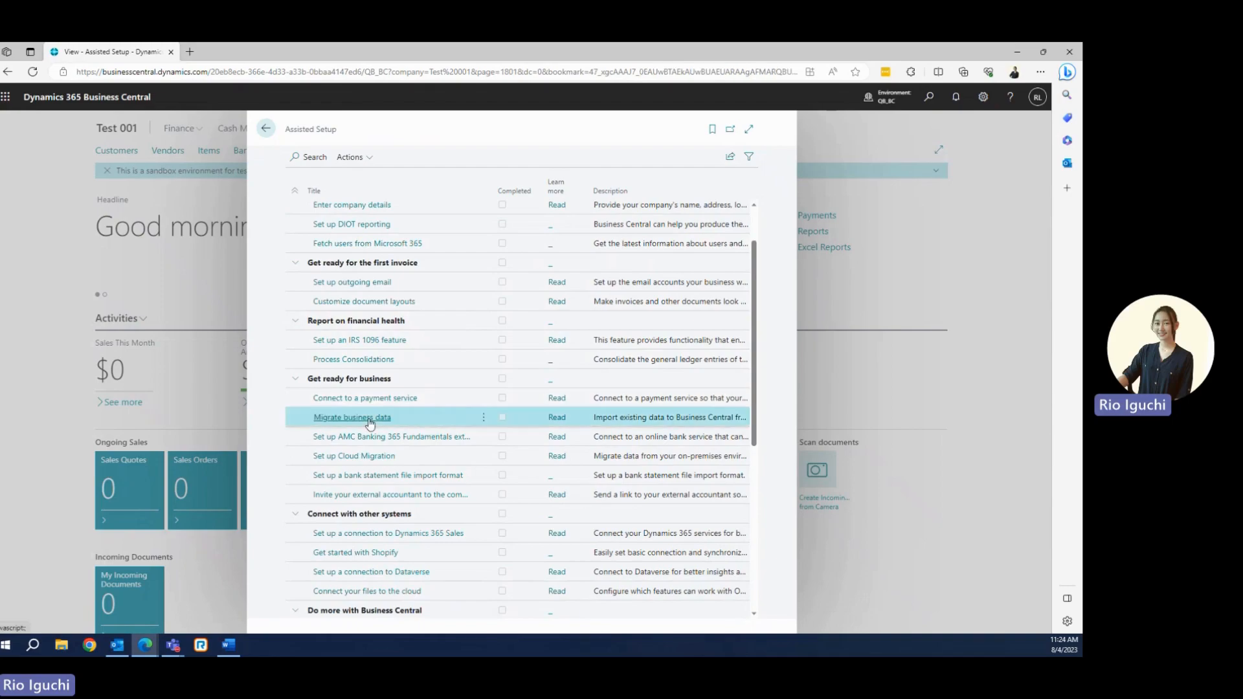
{"action": "left_click", "coordinate": [351, 417]}
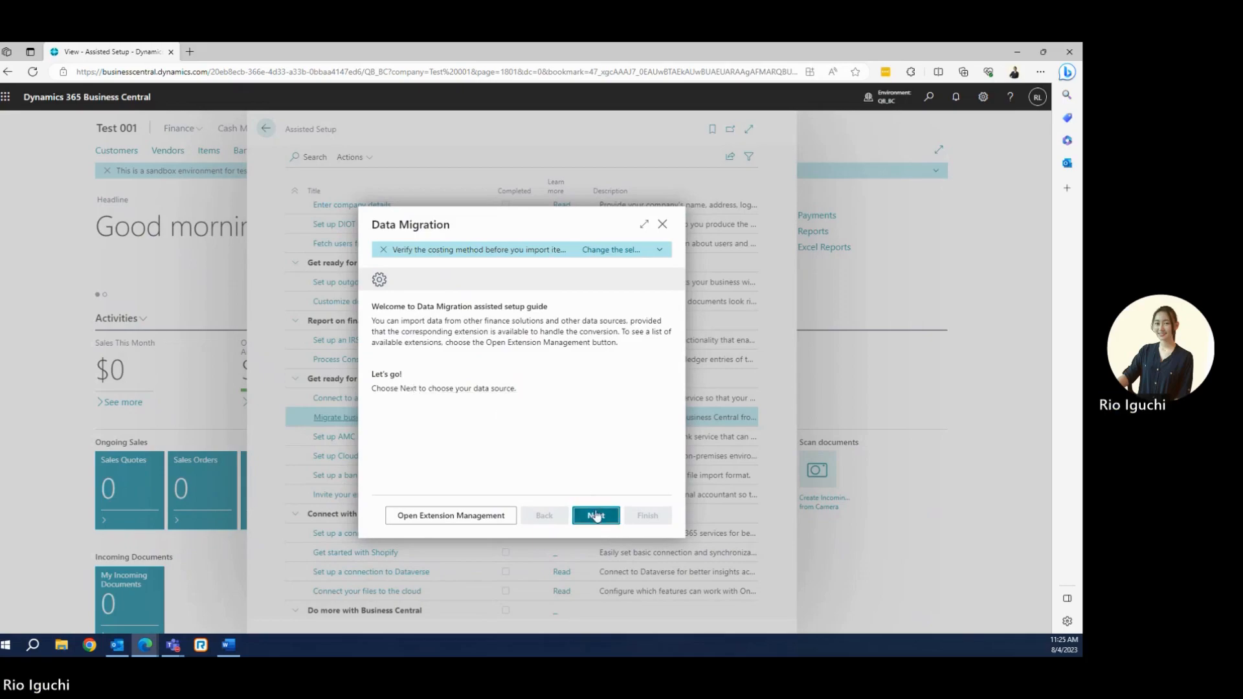
Select Import from QuickBooks Online as the data source and continue to its instructions.
{"action": "left_click", "coordinate": [596, 516]}
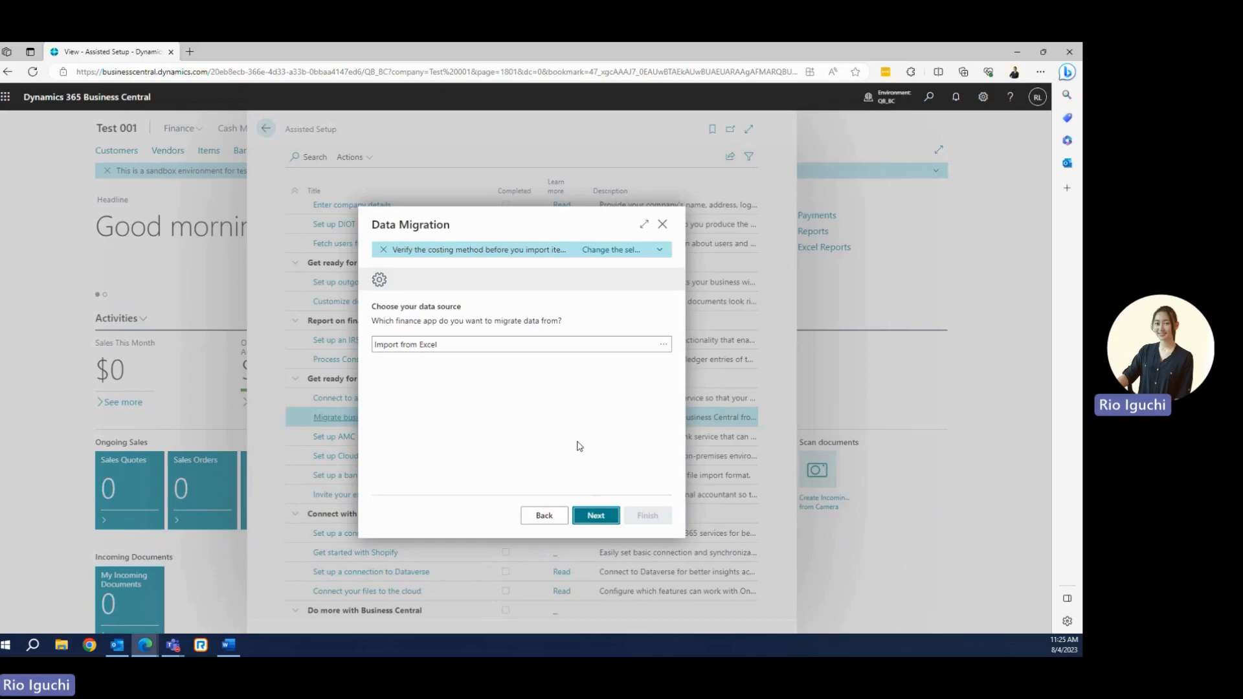
{"action": "left_click", "coordinate": [662, 344]}
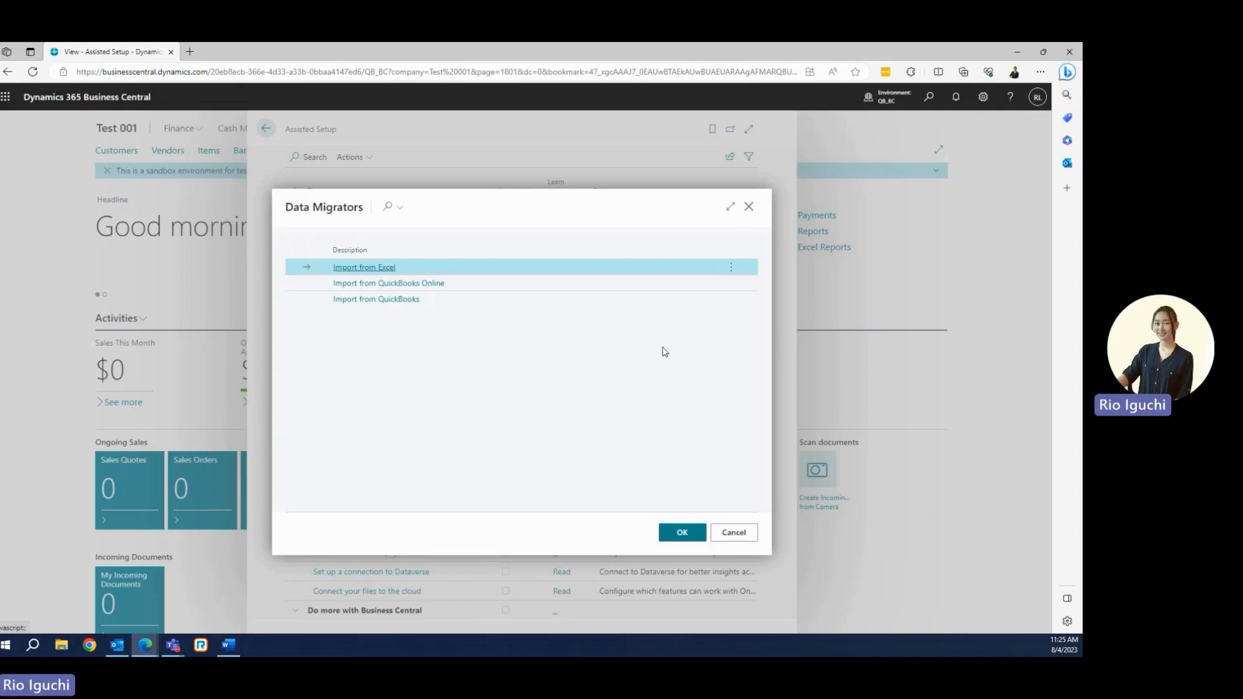
{"action": "mouse_move", "coordinate": [433, 393]}
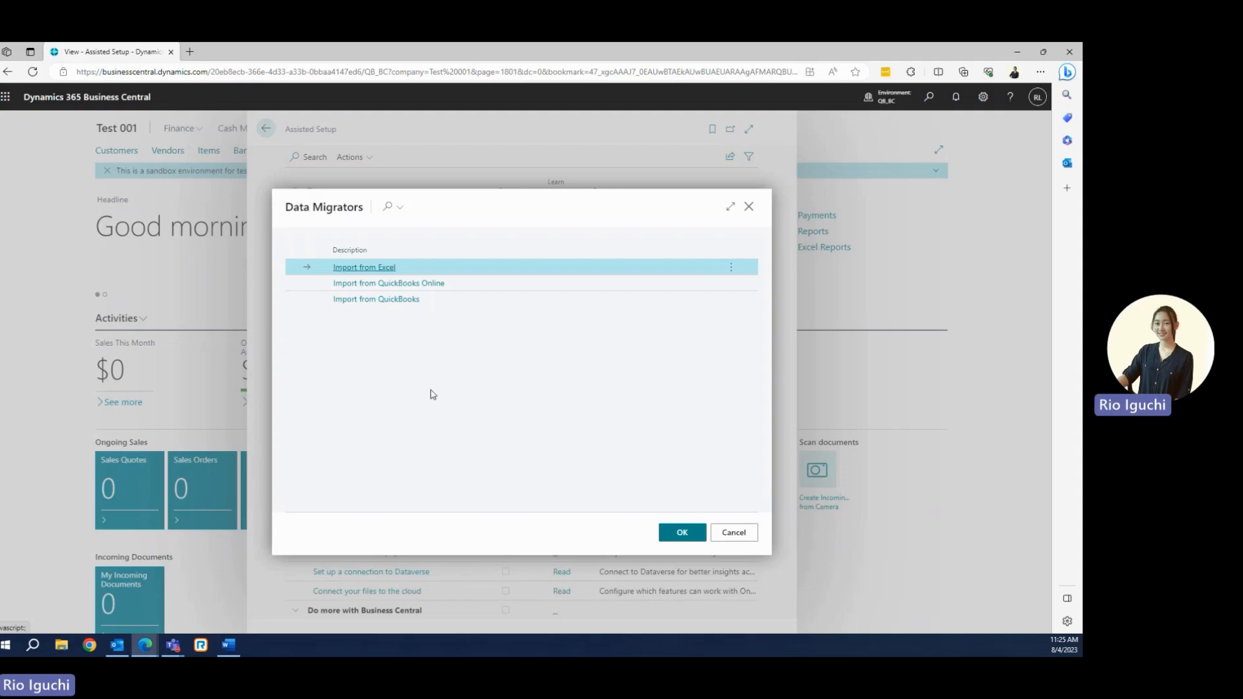
{"action": "mouse_move", "coordinate": [389, 283]}
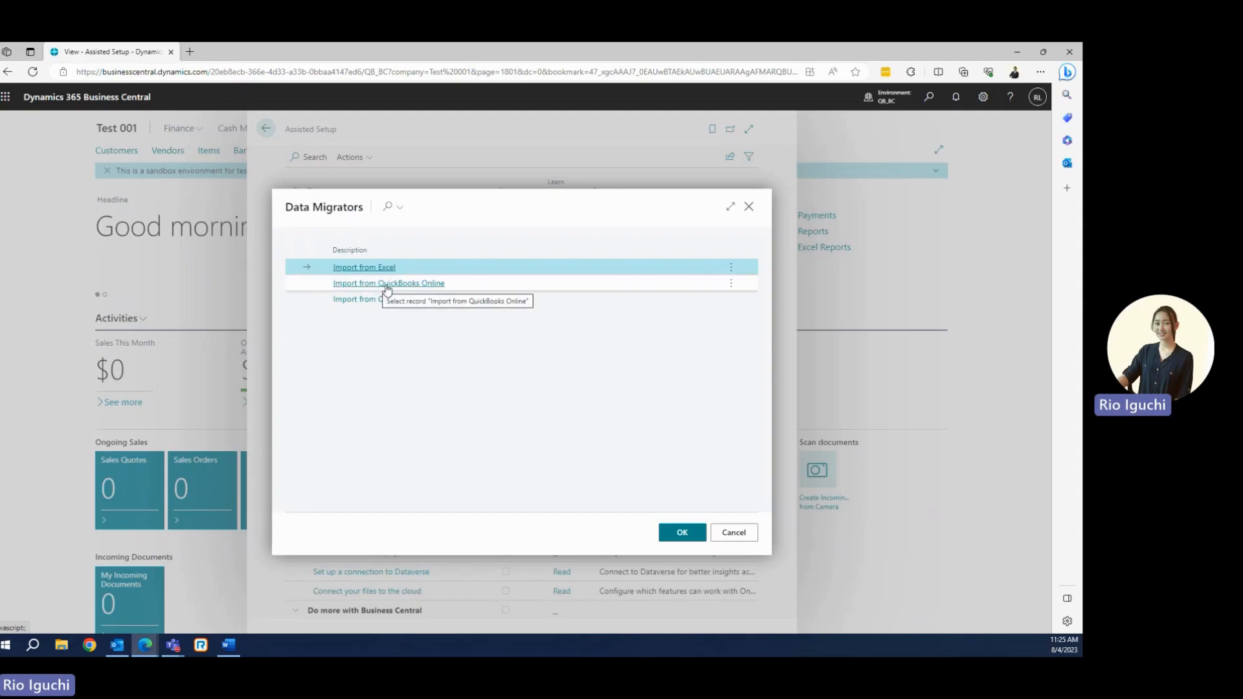
{"action": "left_click", "coordinate": [680, 532]}
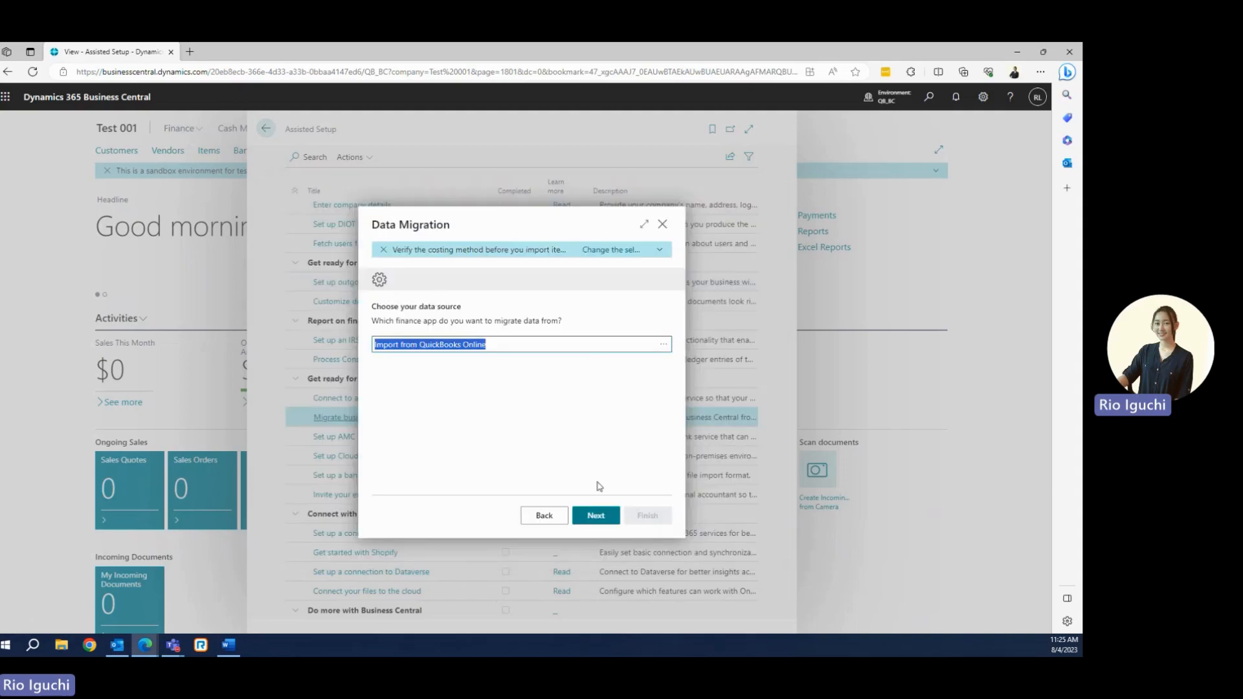
{"action": "left_click", "coordinate": [596, 515]}
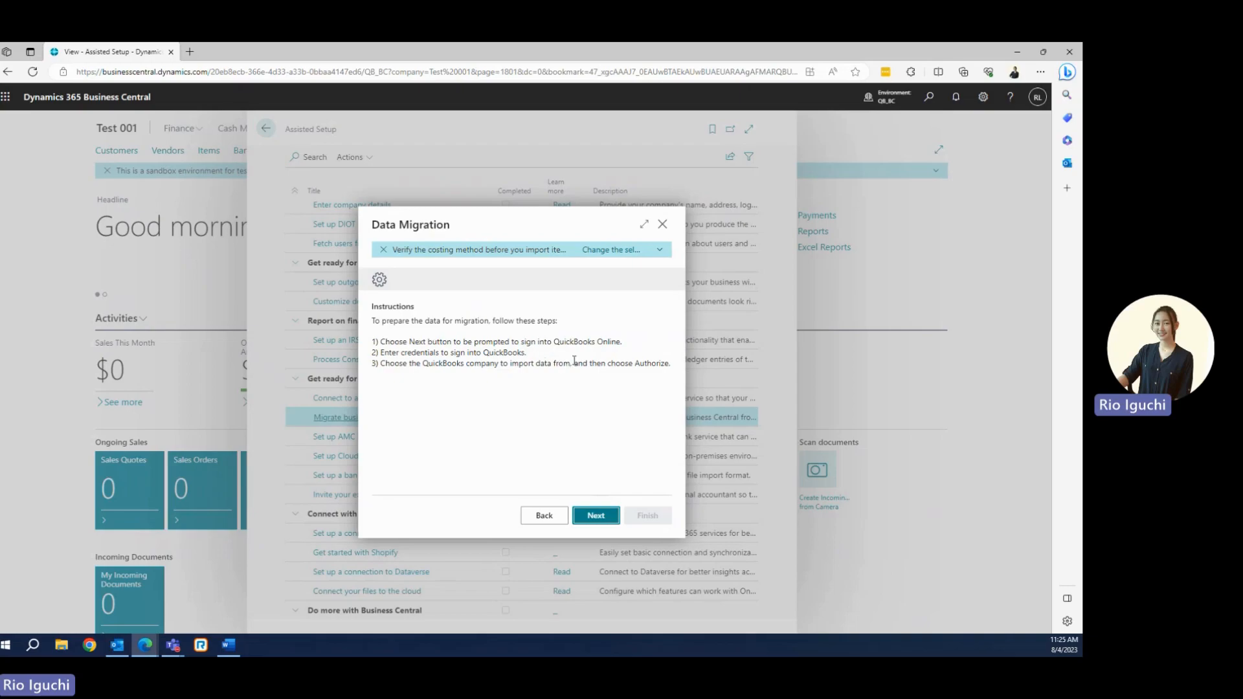
Authenticate with the QuickBooks Online company and continue once the connection succeeds.
{"action": "left_click", "coordinate": [596, 515]}
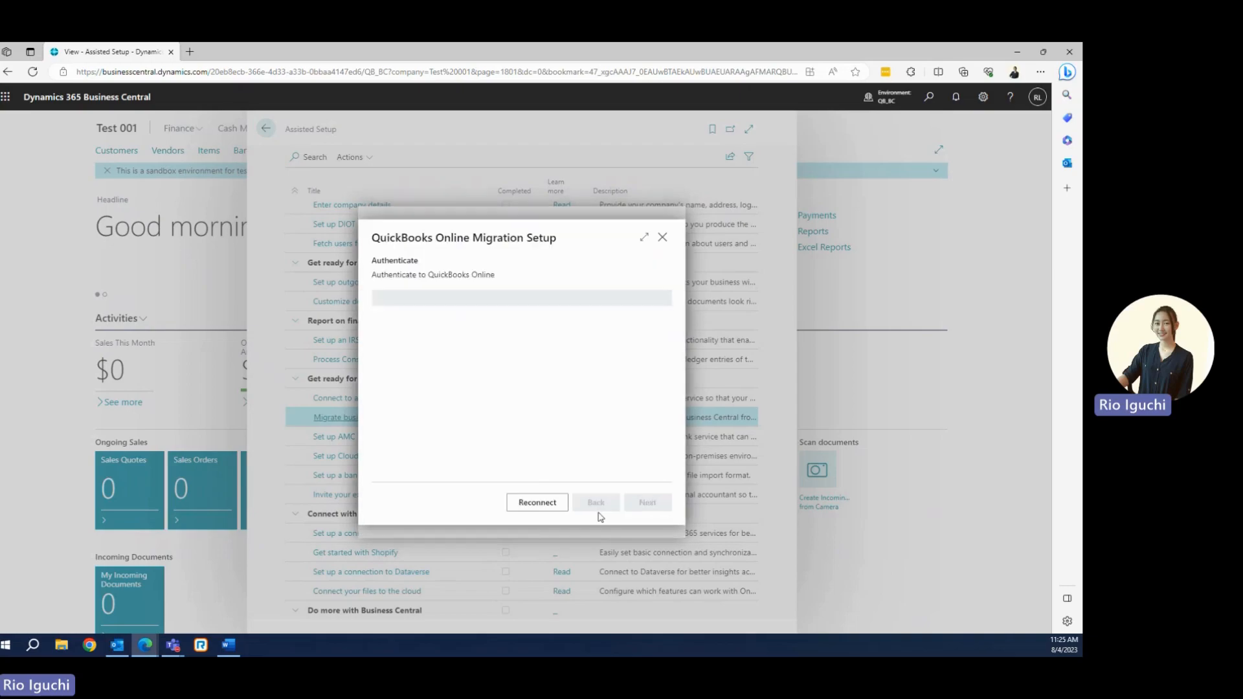
{"action": "left_click", "coordinate": [535, 502]}
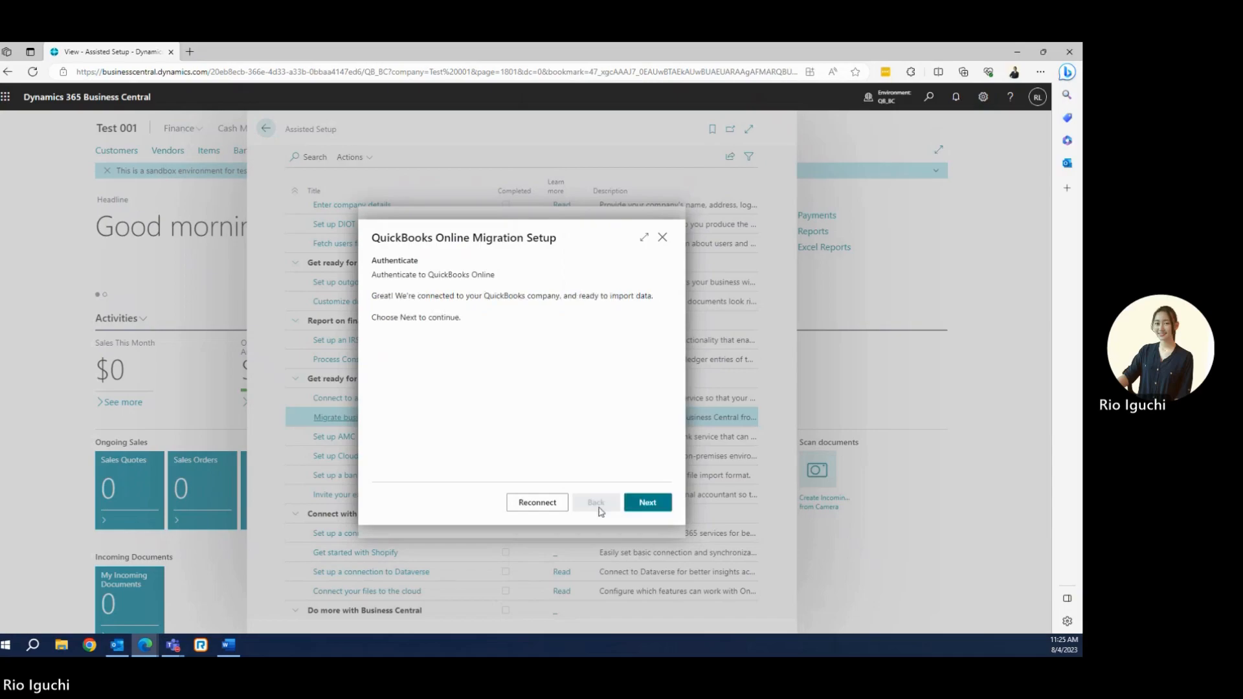
{"action": "mouse_move", "coordinate": [584, 469]}
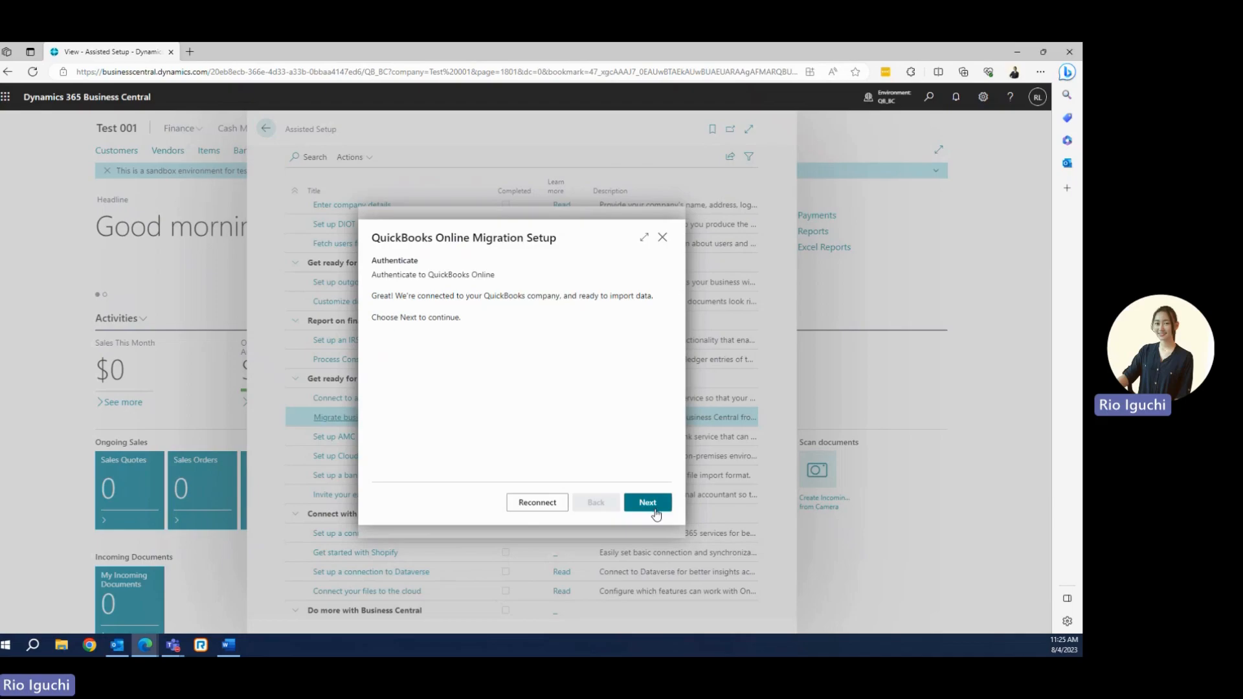
{"action": "left_click", "coordinate": [648, 502]}
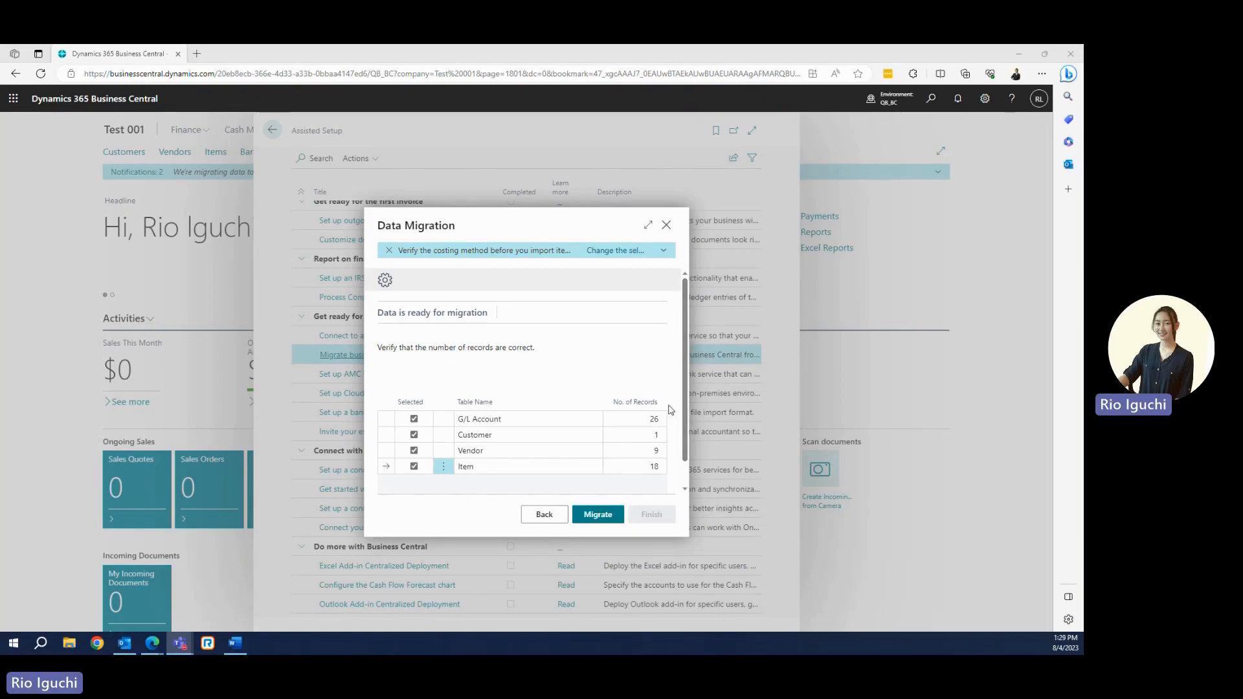
{"action": "mouse_move", "coordinate": [672, 420]}
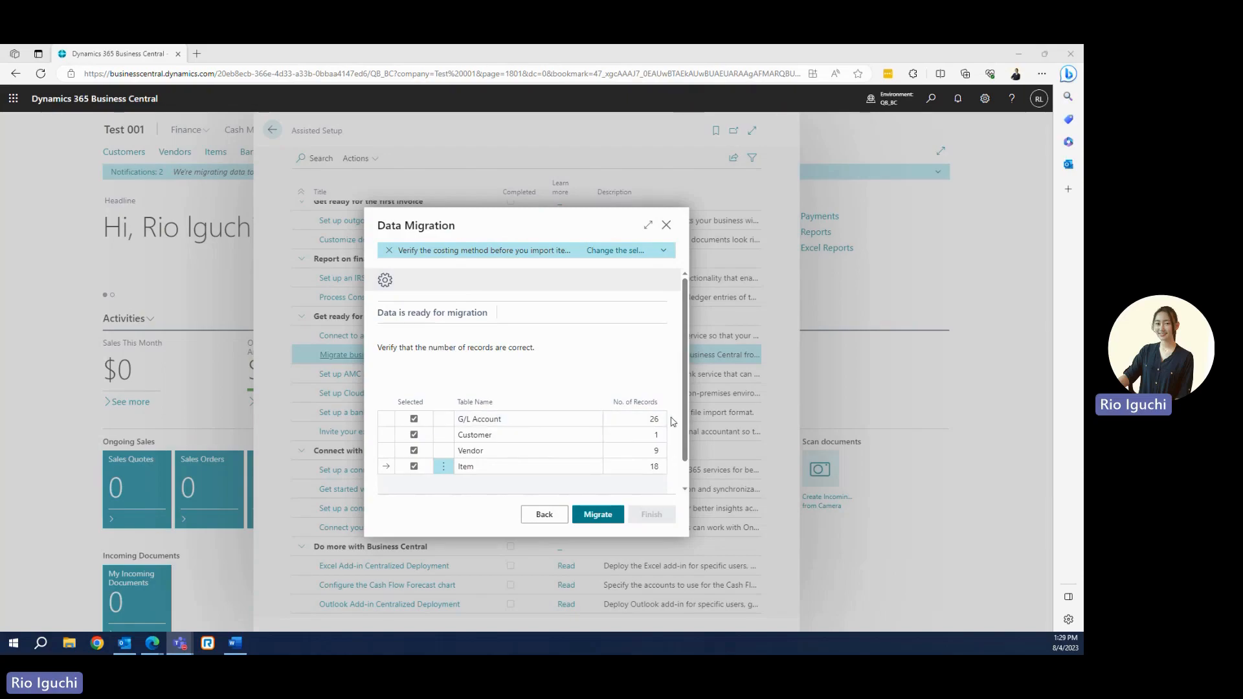
{"action": "mouse_move", "coordinate": [672, 452]}
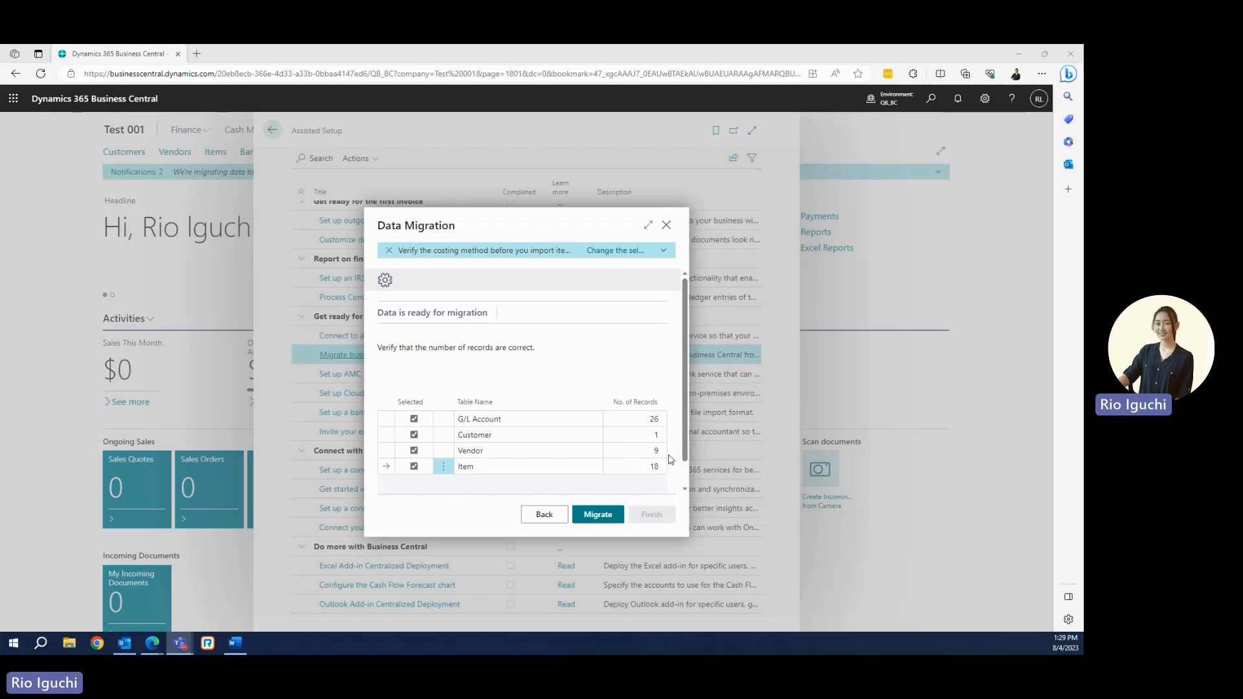
{"action": "mouse_move", "coordinate": [476, 493]}
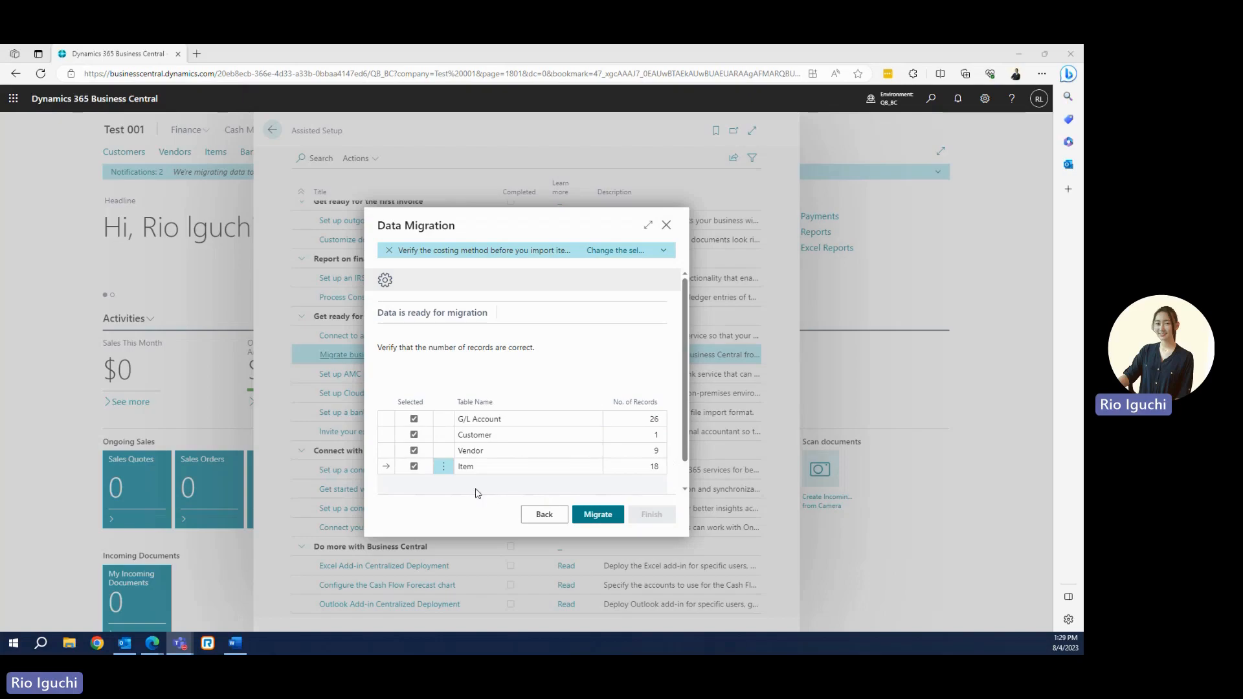
Deselect G/L Account and Customer, then migrate the 9 vendors and 18 items.
{"action": "left_click", "coordinate": [413, 418]}
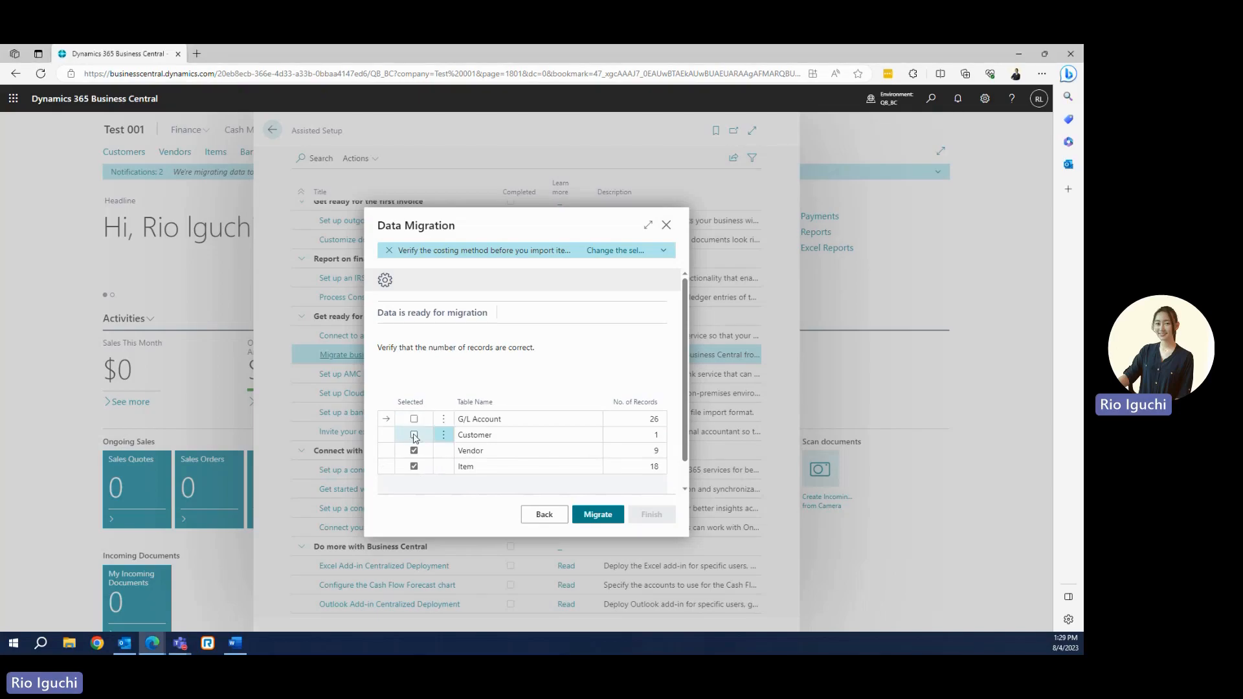
{"action": "left_click", "coordinate": [413, 434]}
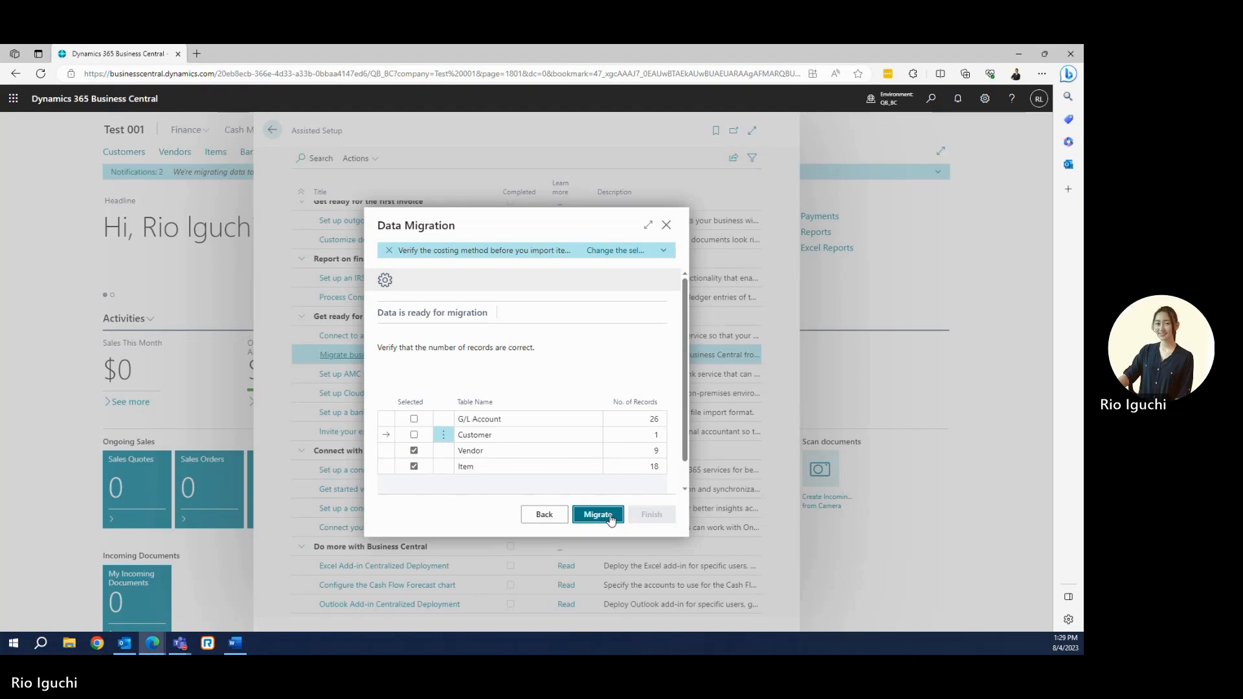
{"action": "left_click", "coordinate": [598, 514]}
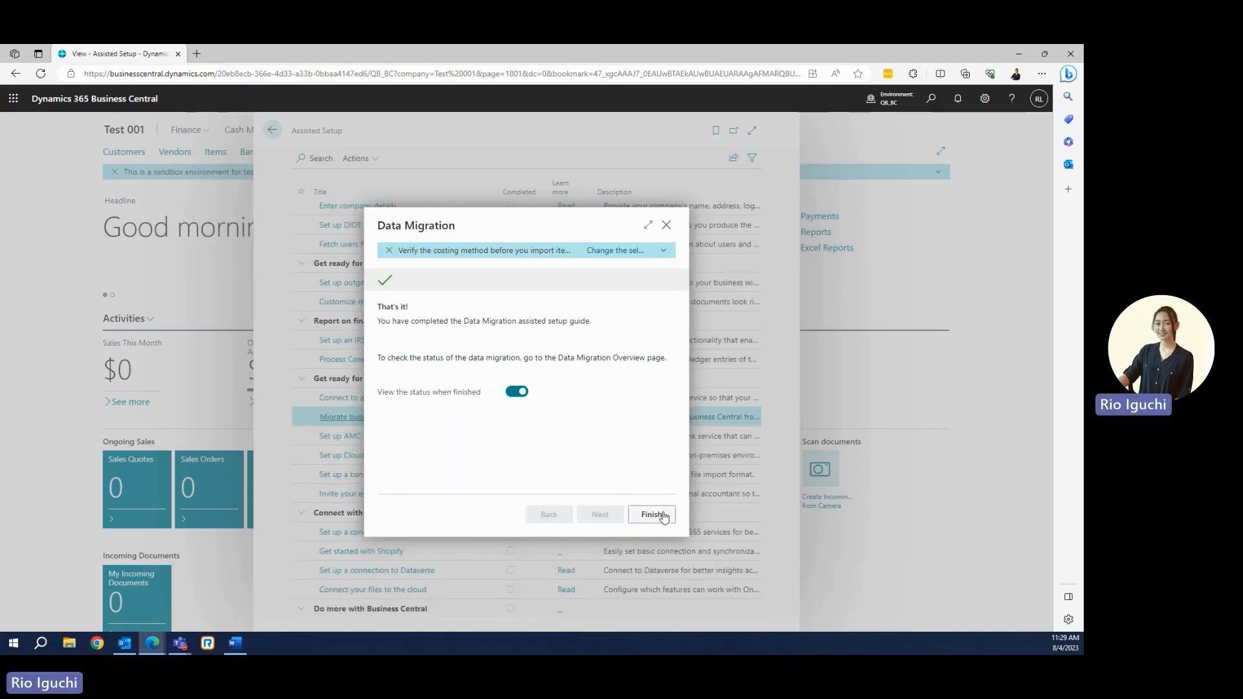
Finish the guide and refresh Data Migration Overview until vendors and items show Completed.
{"action": "left_click", "coordinate": [651, 514]}
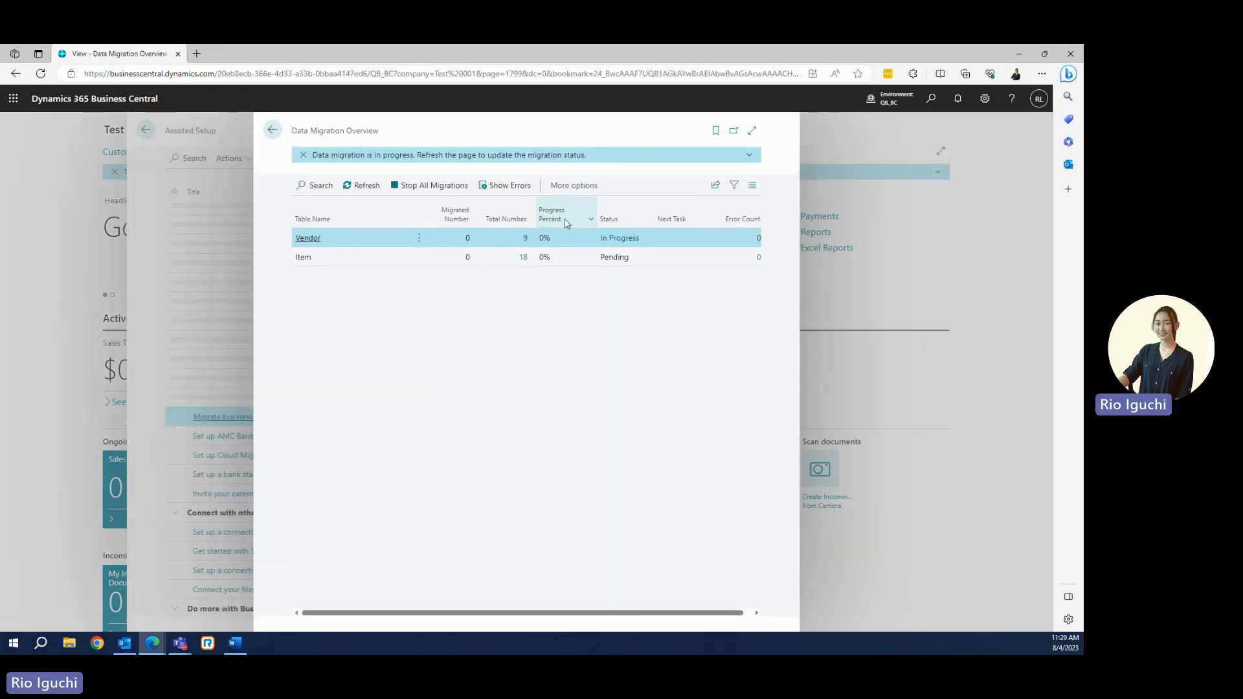
{"action": "left_click", "coordinate": [365, 185]}
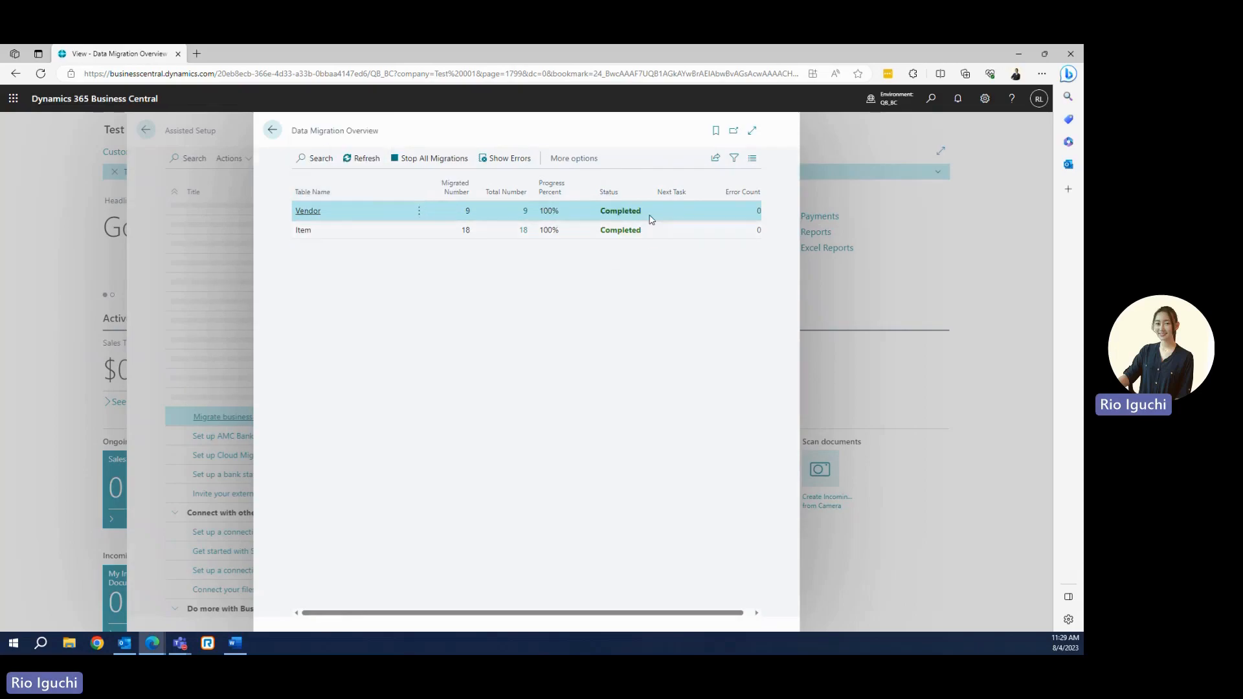
{"action": "mouse_move", "coordinate": [649, 259]}
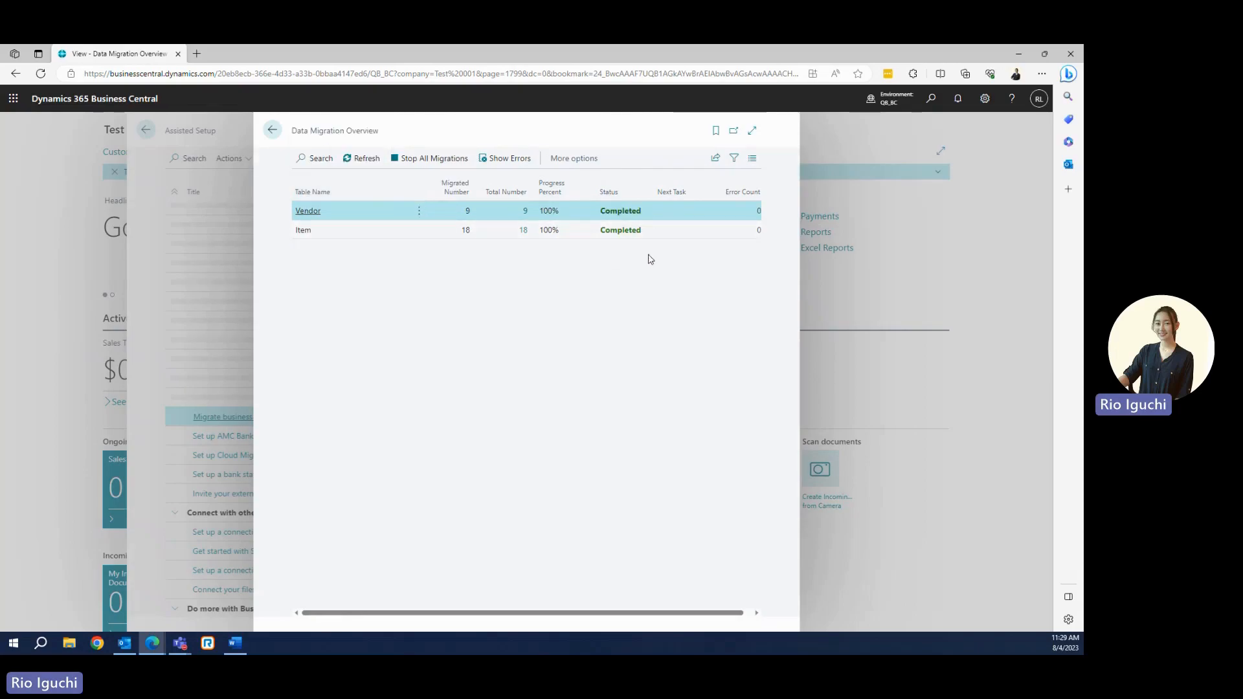
{"action": "mouse_move", "coordinate": [428, 309]}
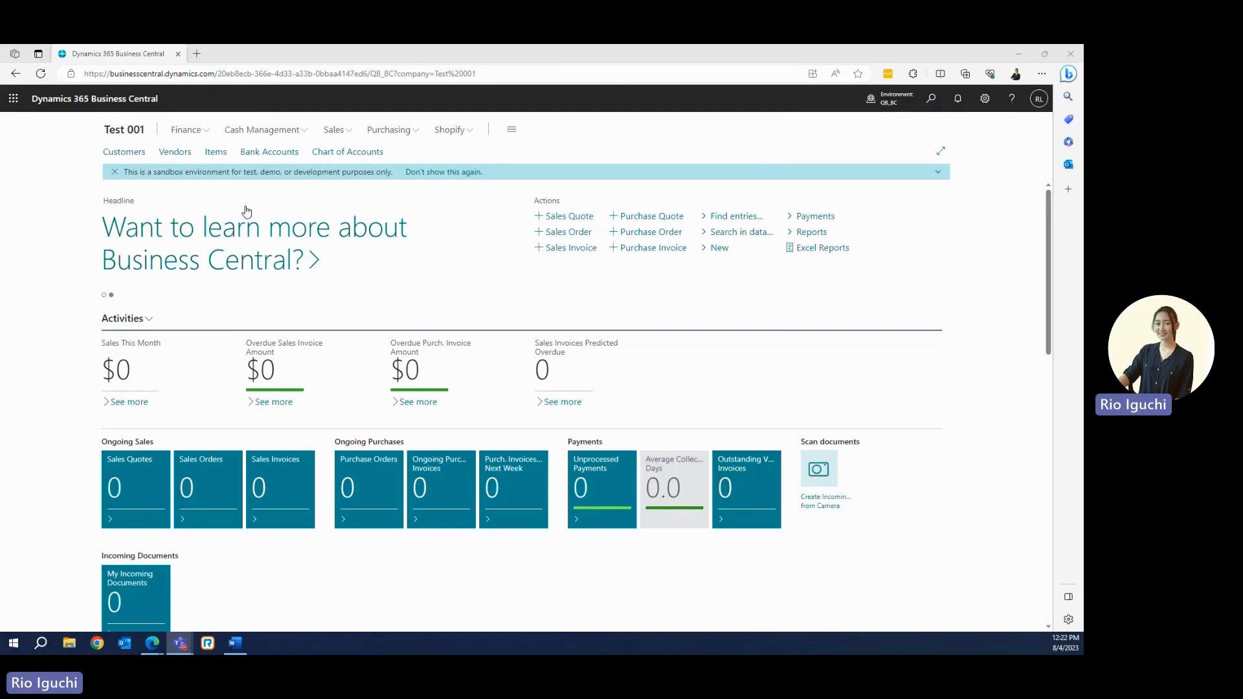
From the Items list, review item 16 Sprinkler Heads' FIFO costing, unit cost 1.00 and price 3.00.
{"action": "left_click", "coordinate": [215, 151]}
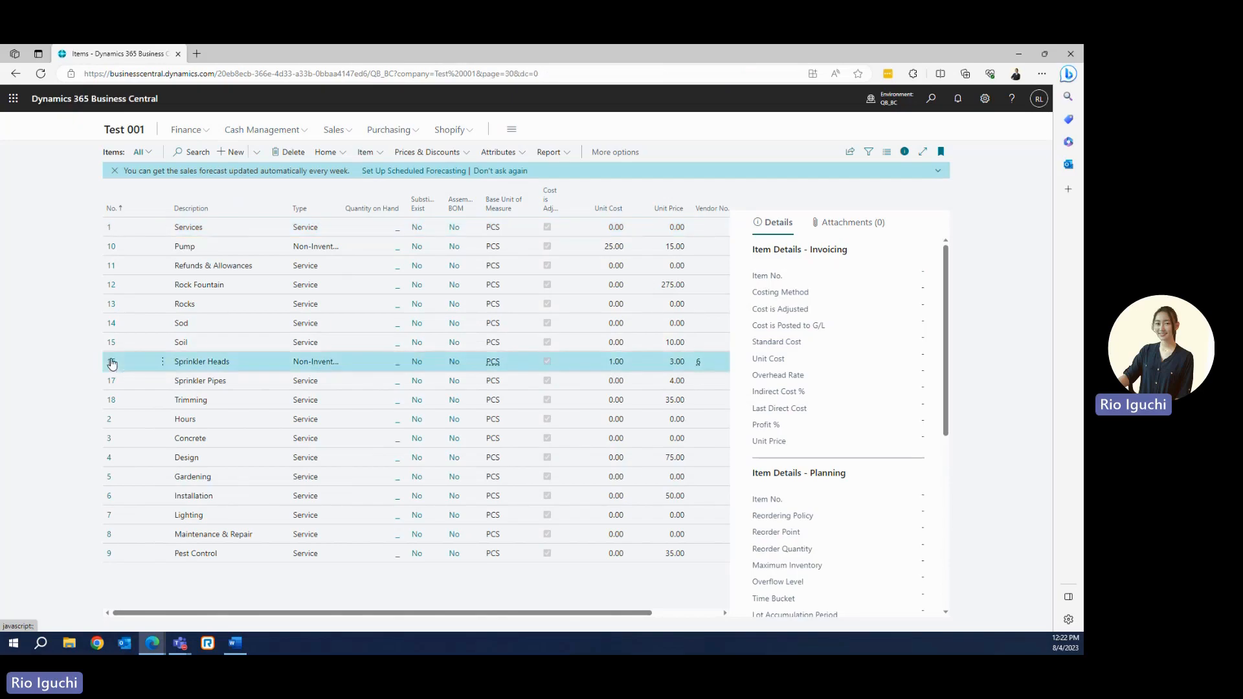
{"action": "left_click", "coordinate": [202, 361]}
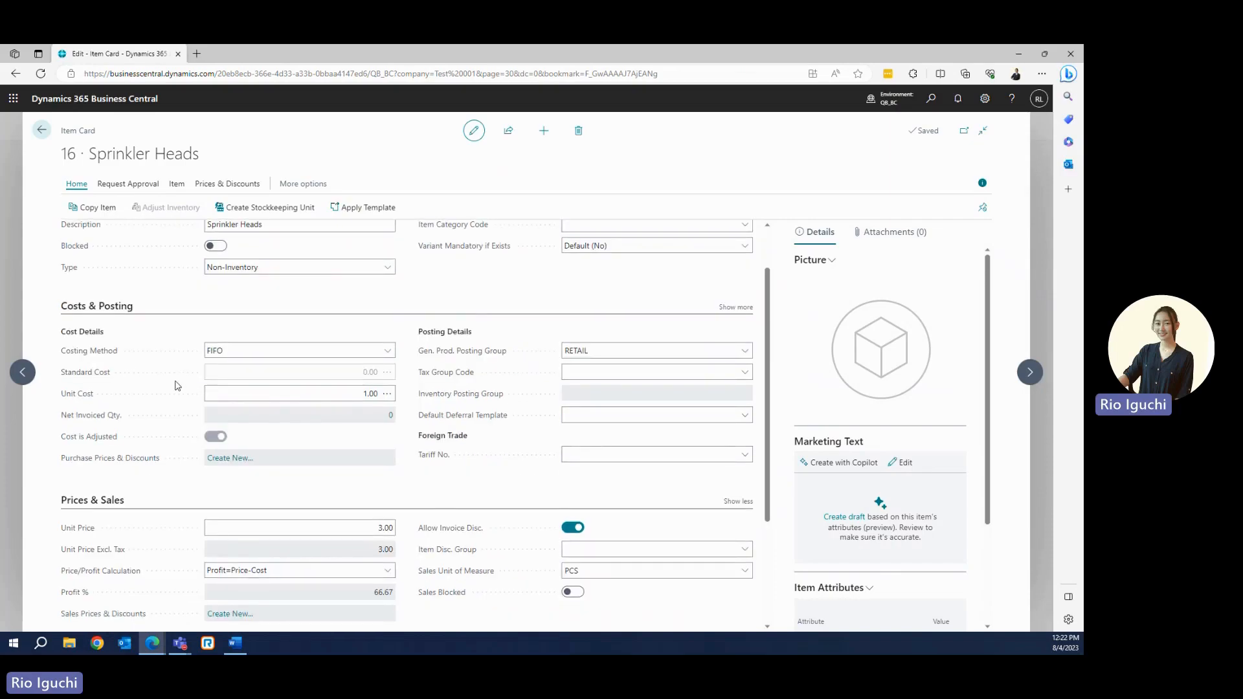
{"action": "scroll", "scroll_direction": "down", "scroll_amount": 3}
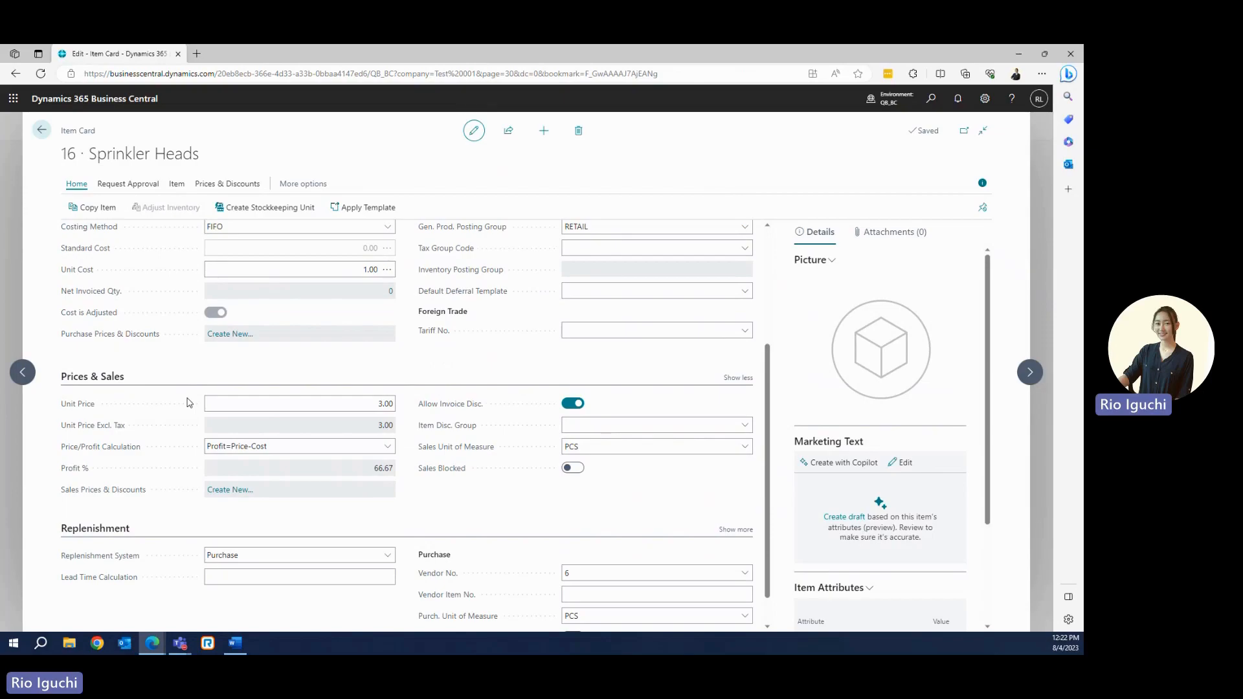
{"action": "mouse_move", "coordinate": [183, 464]}
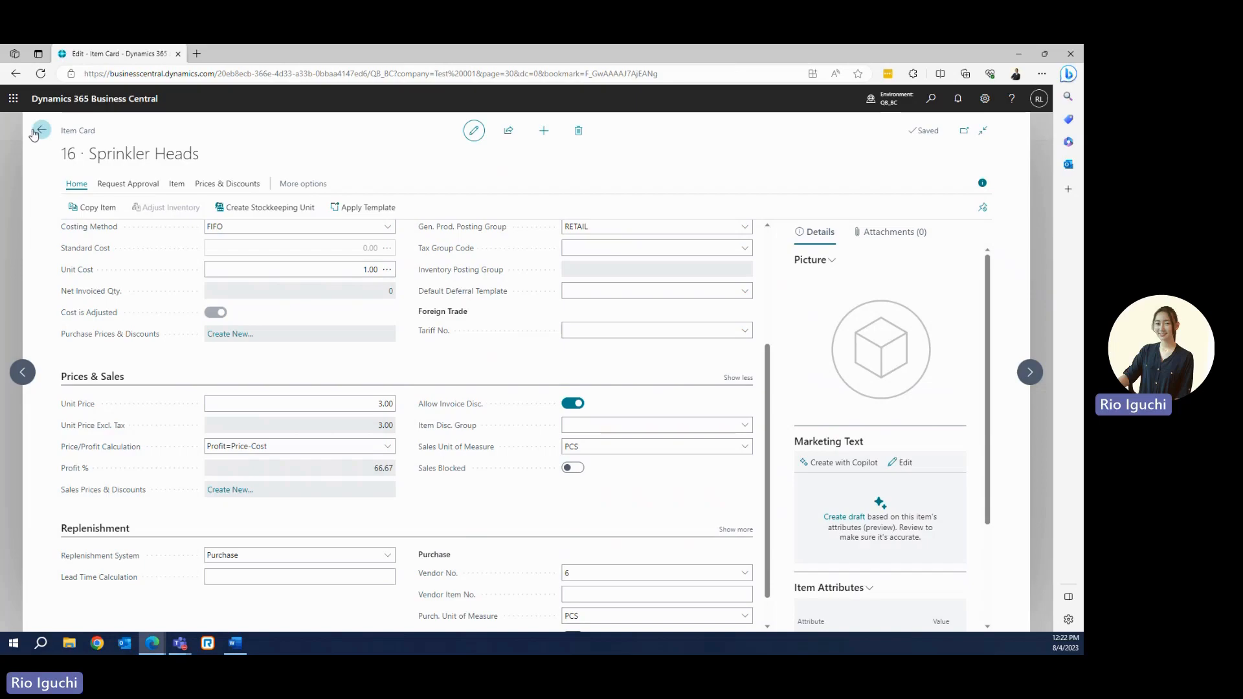
Leave the item card and review vendor 11 Tabitha's Vitamin Shop's address, invoicing and payment sections.
{"action": "left_click", "coordinate": [40, 131]}
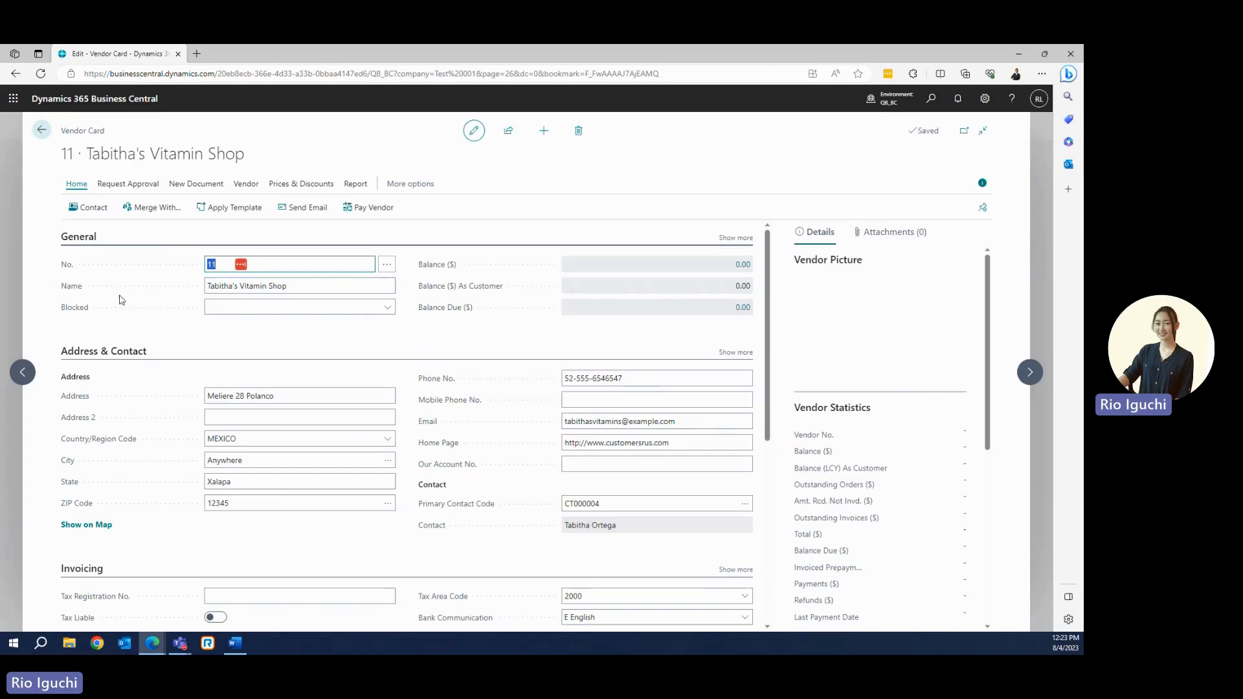
{"action": "mouse_move", "coordinate": [116, 270]}
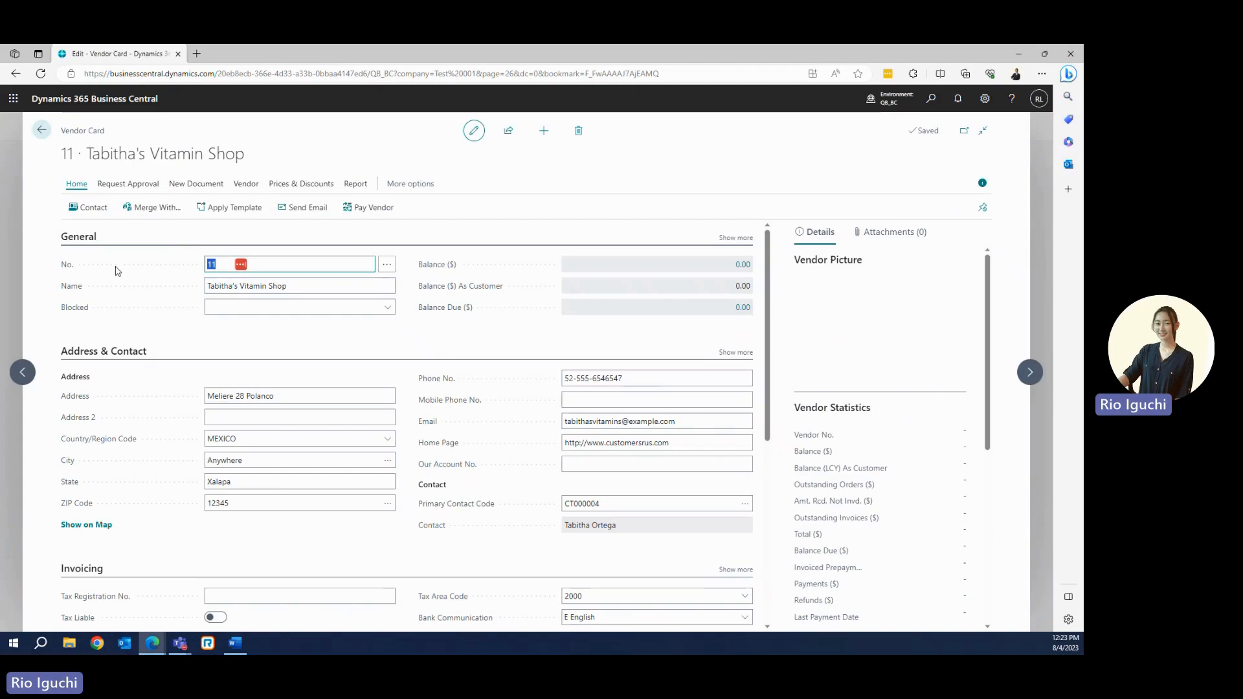
{"action": "scroll", "scroll_direction": "down", "scroll_amount": 3}
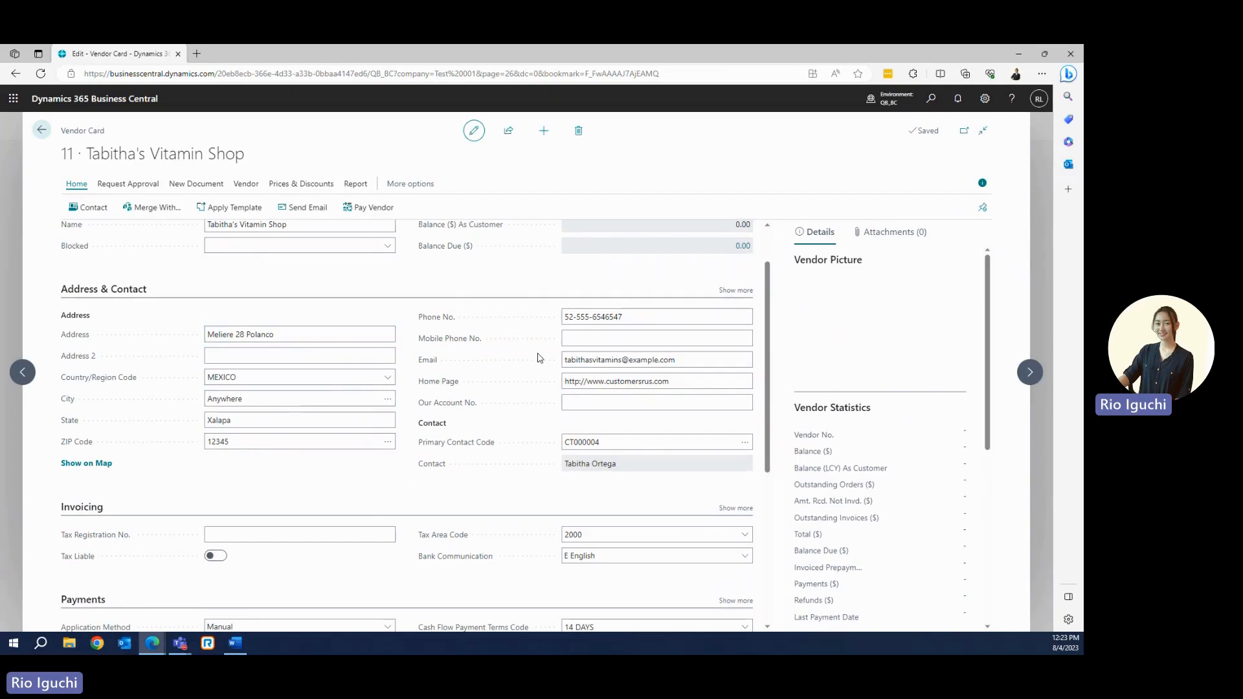
{"action": "mouse_move", "coordinate": [539, 396]}
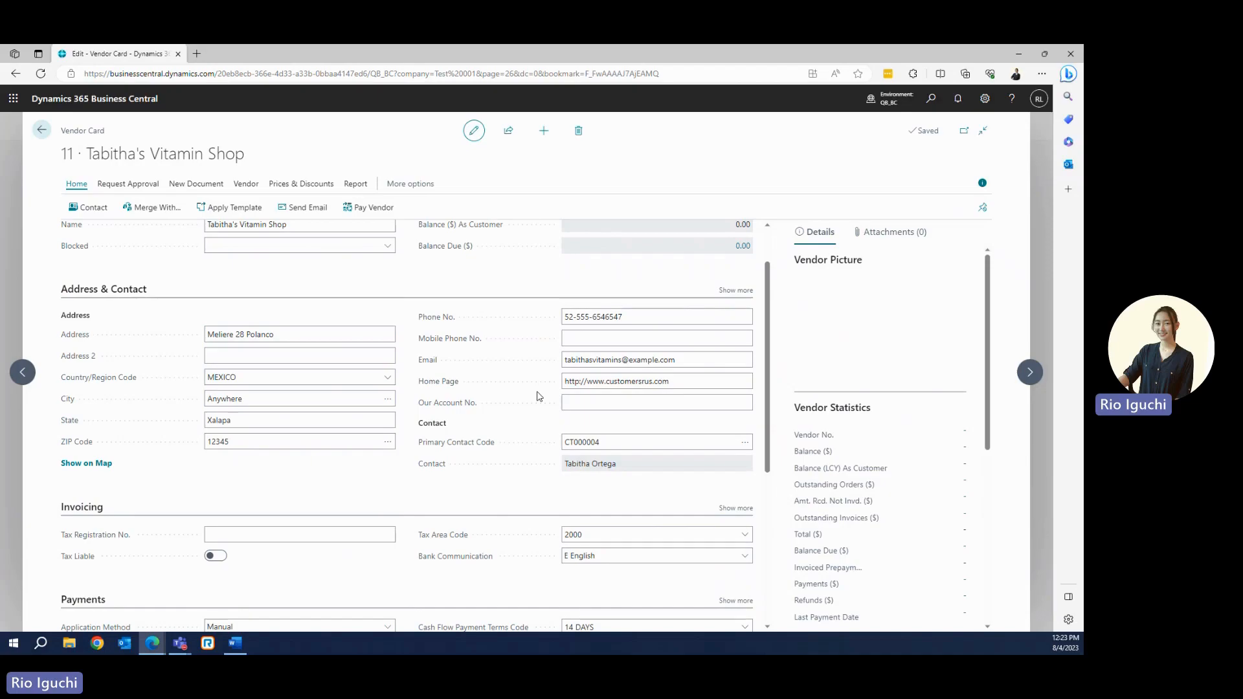
{"action": "scroll", "scroll_direction": "down", "scroll_amount": 3}
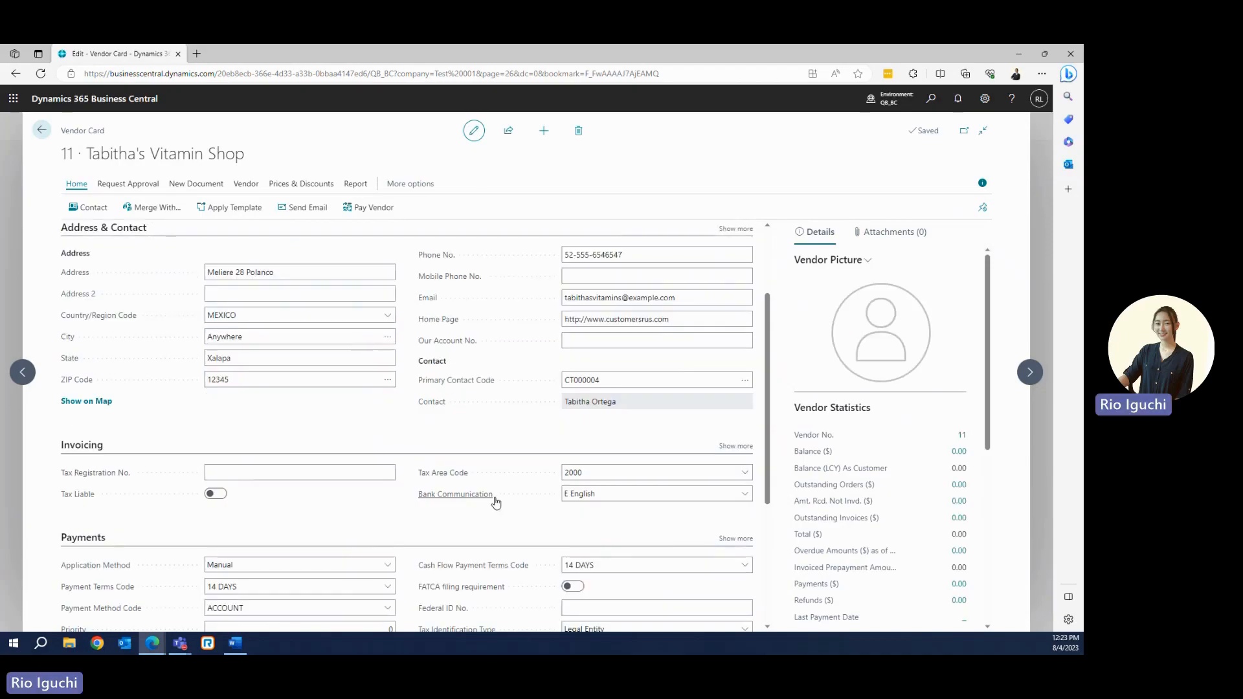
{"action": "scroll", "scroll_direction": "down", "scroll_amount": 3}
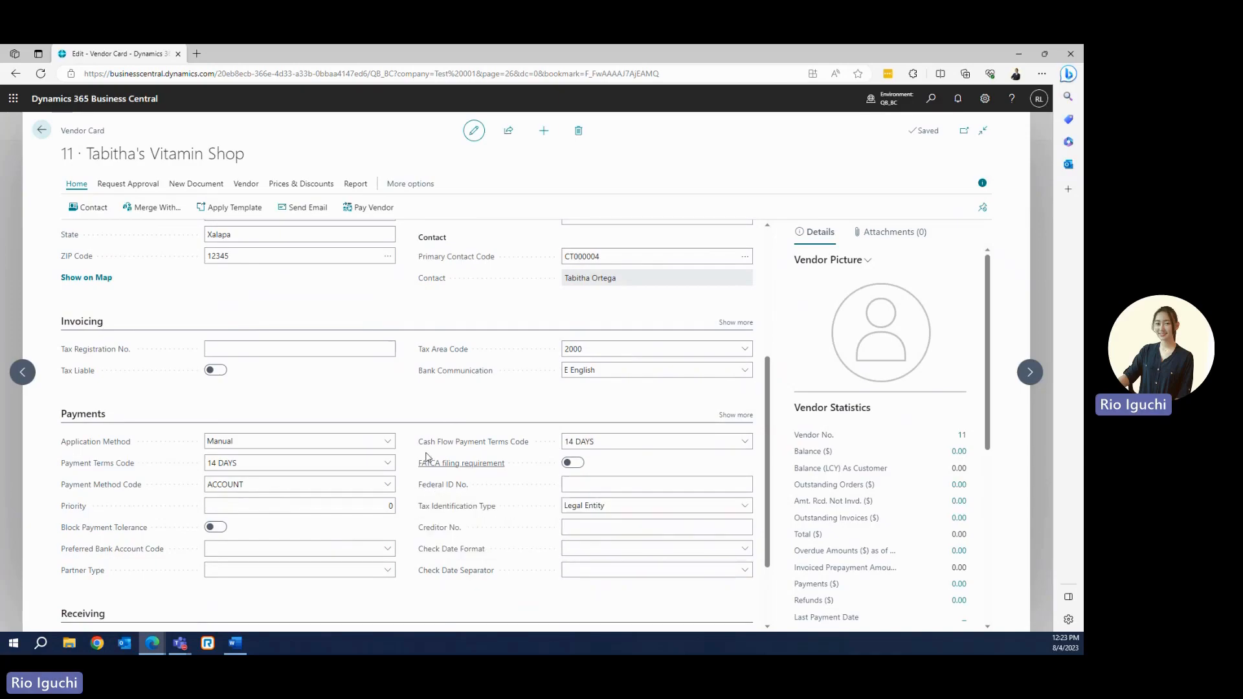
{"action": "scroll", "scroll_direction": "down", "scroll_amount": 3}
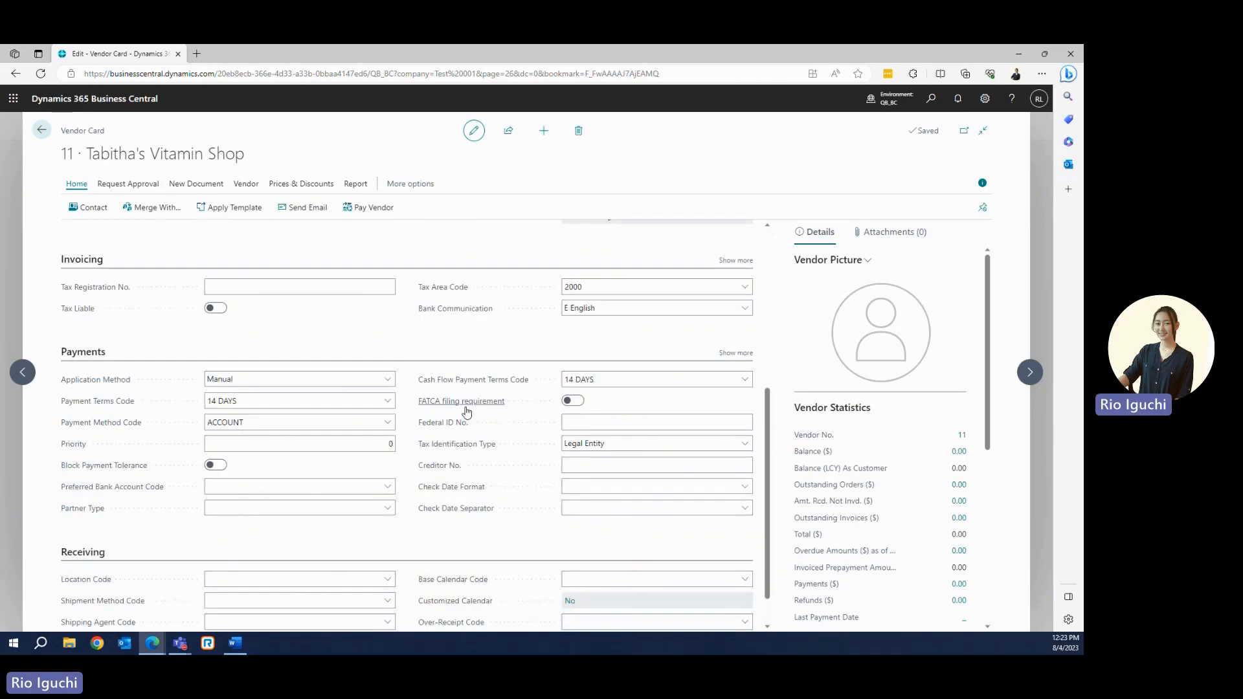
{"action": "mouse_move", "coordinate": [461, 400]}
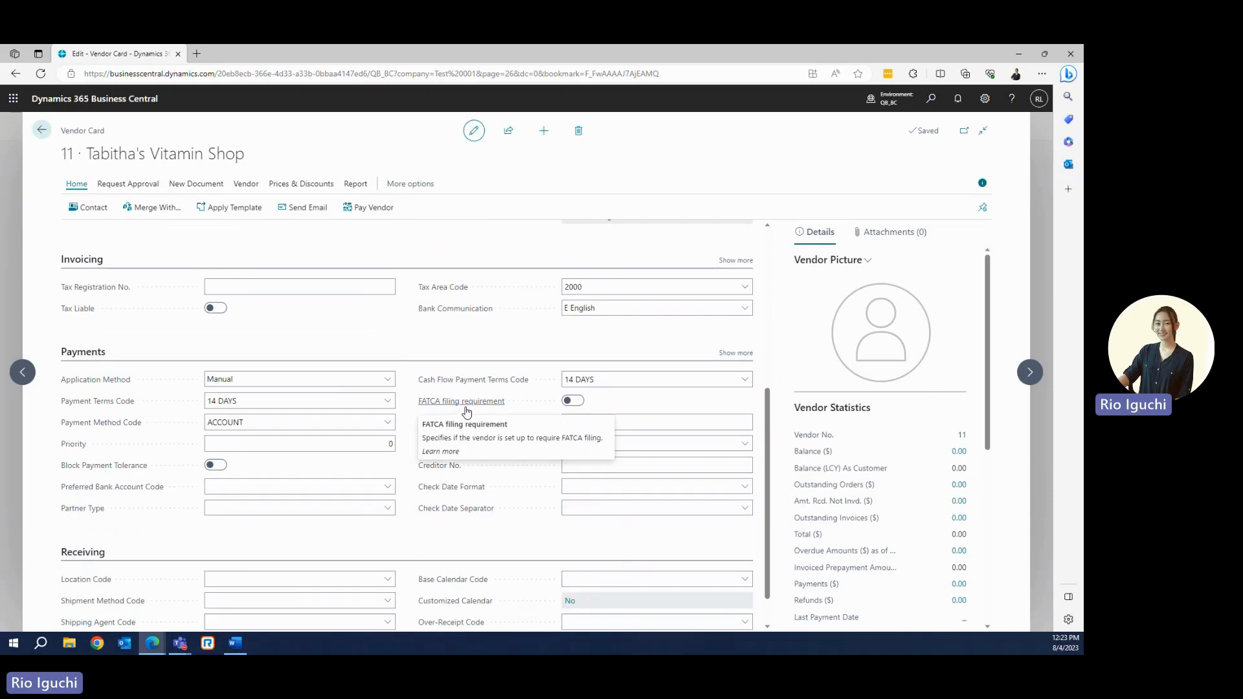
{"action": "mouse_move", "coordinate": [453, 323]}
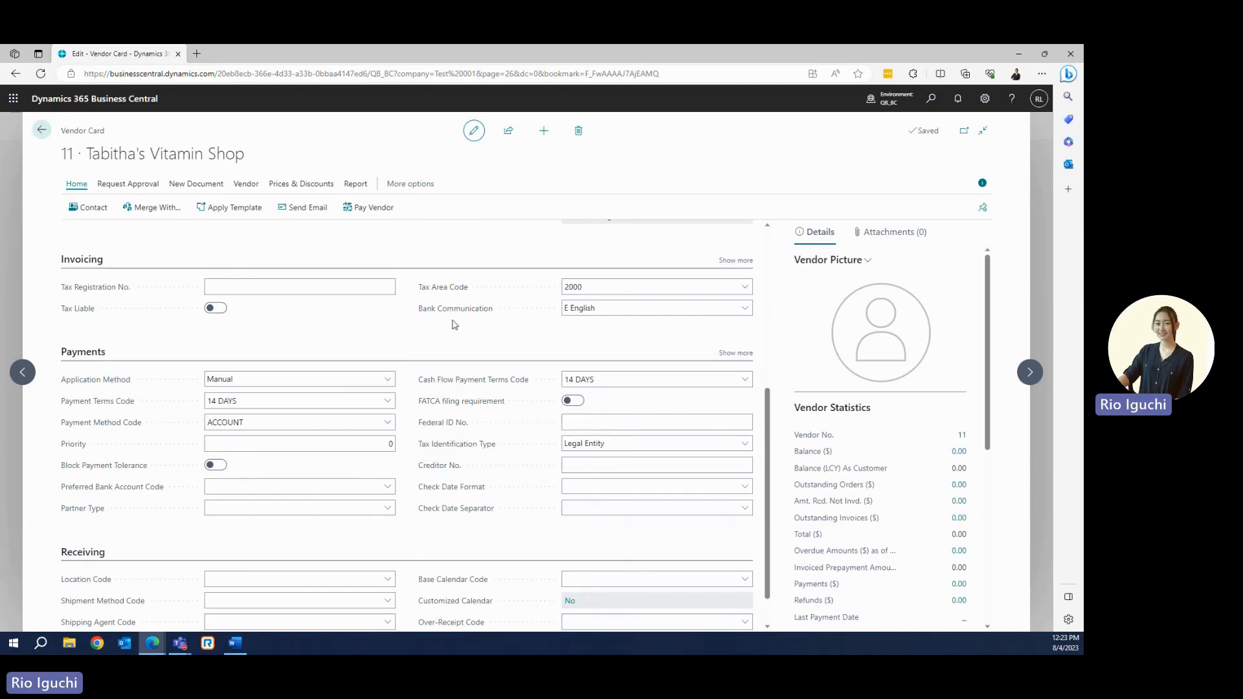
{"action": "mouse_move", "coordinate": [428, 328]}
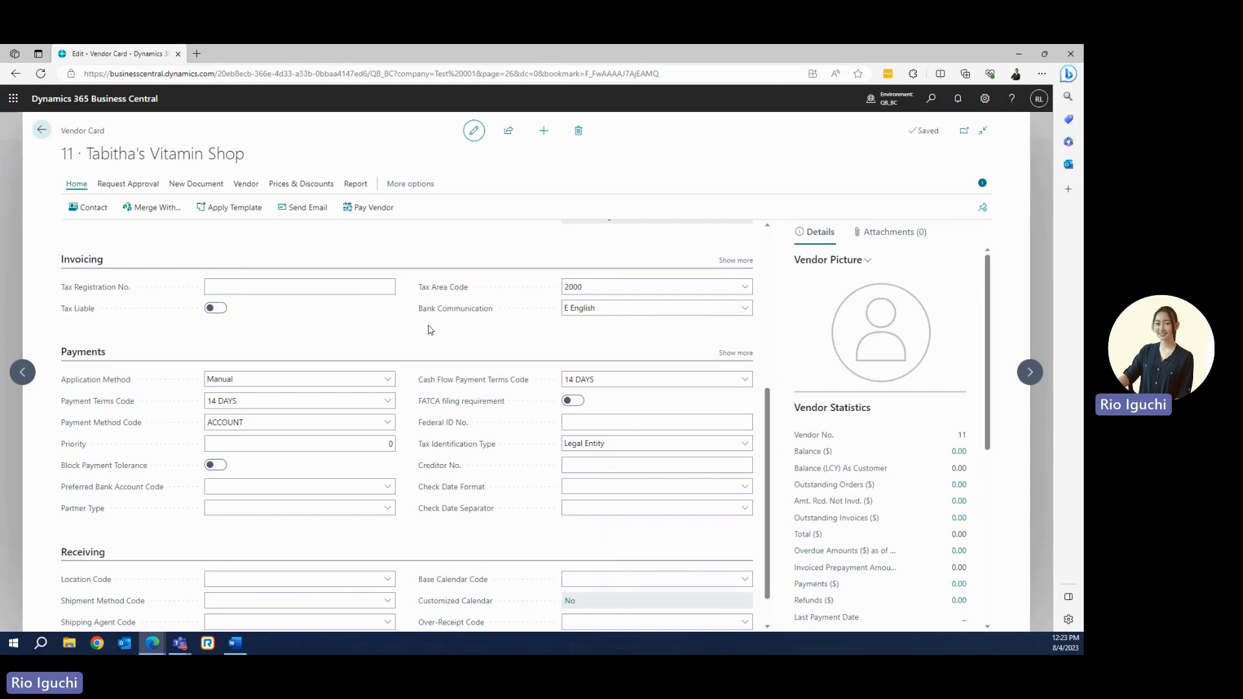
{"action": "mouse_move", "coordinate": [439, 347]}
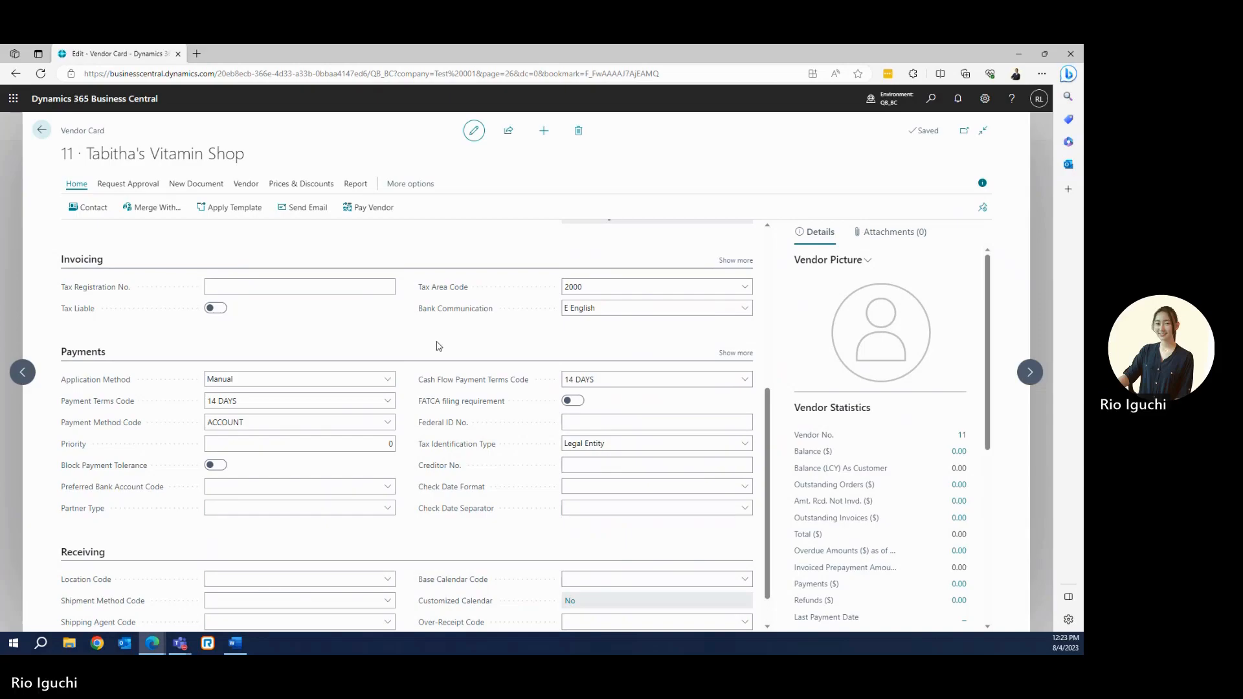